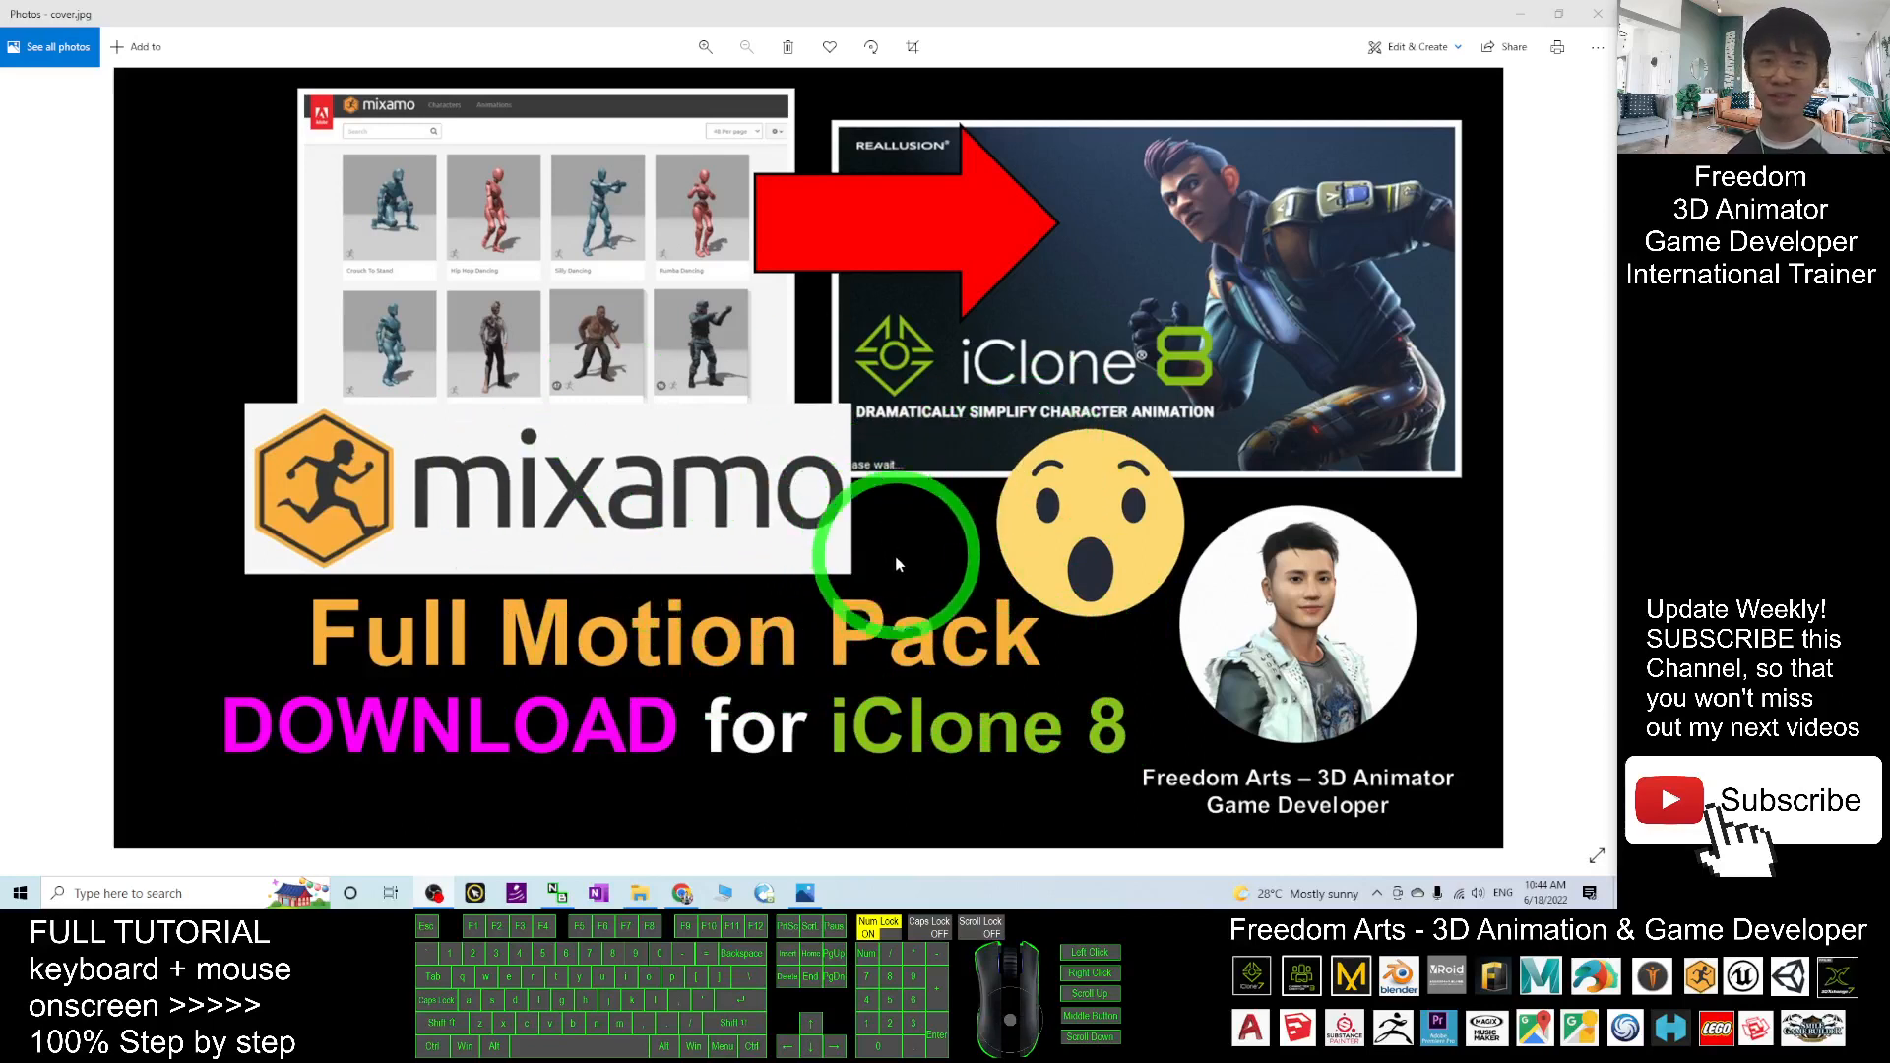
pyautogui.moveTo(1344, 416)
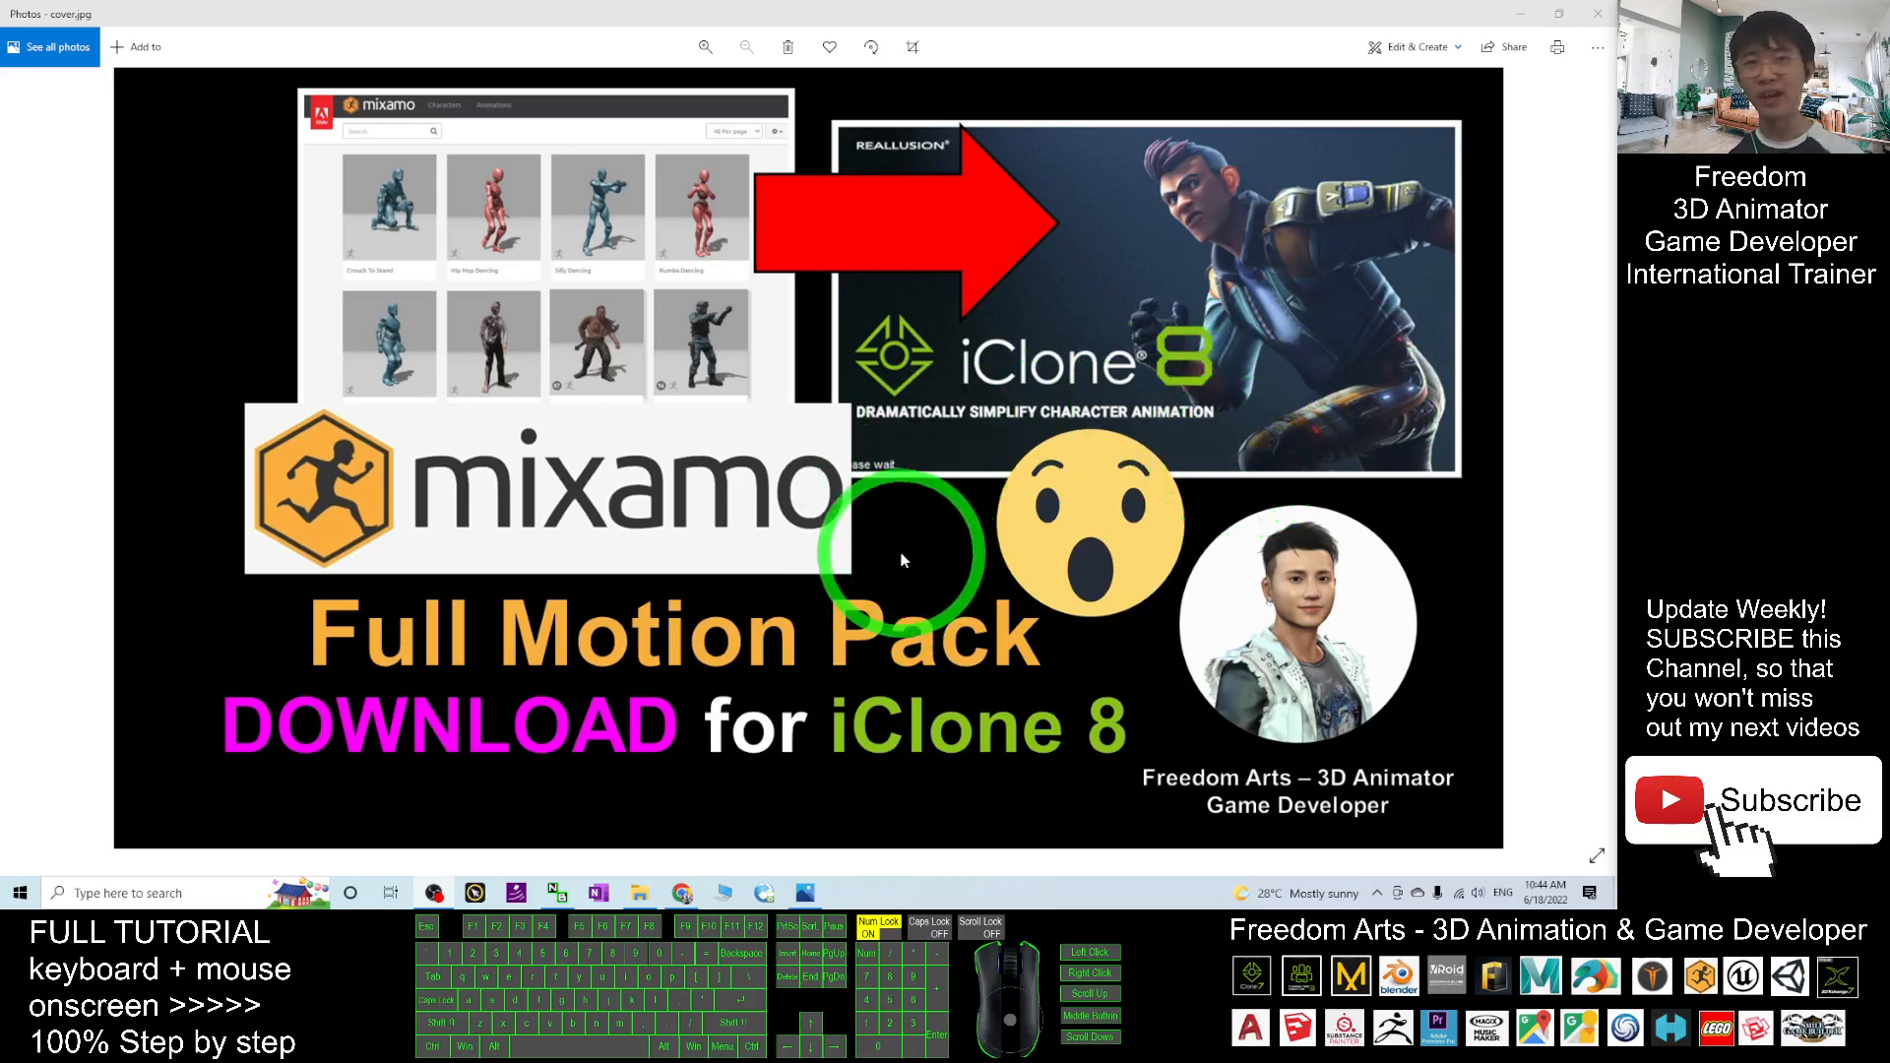
pyautogui.moveTo(1085, 492)
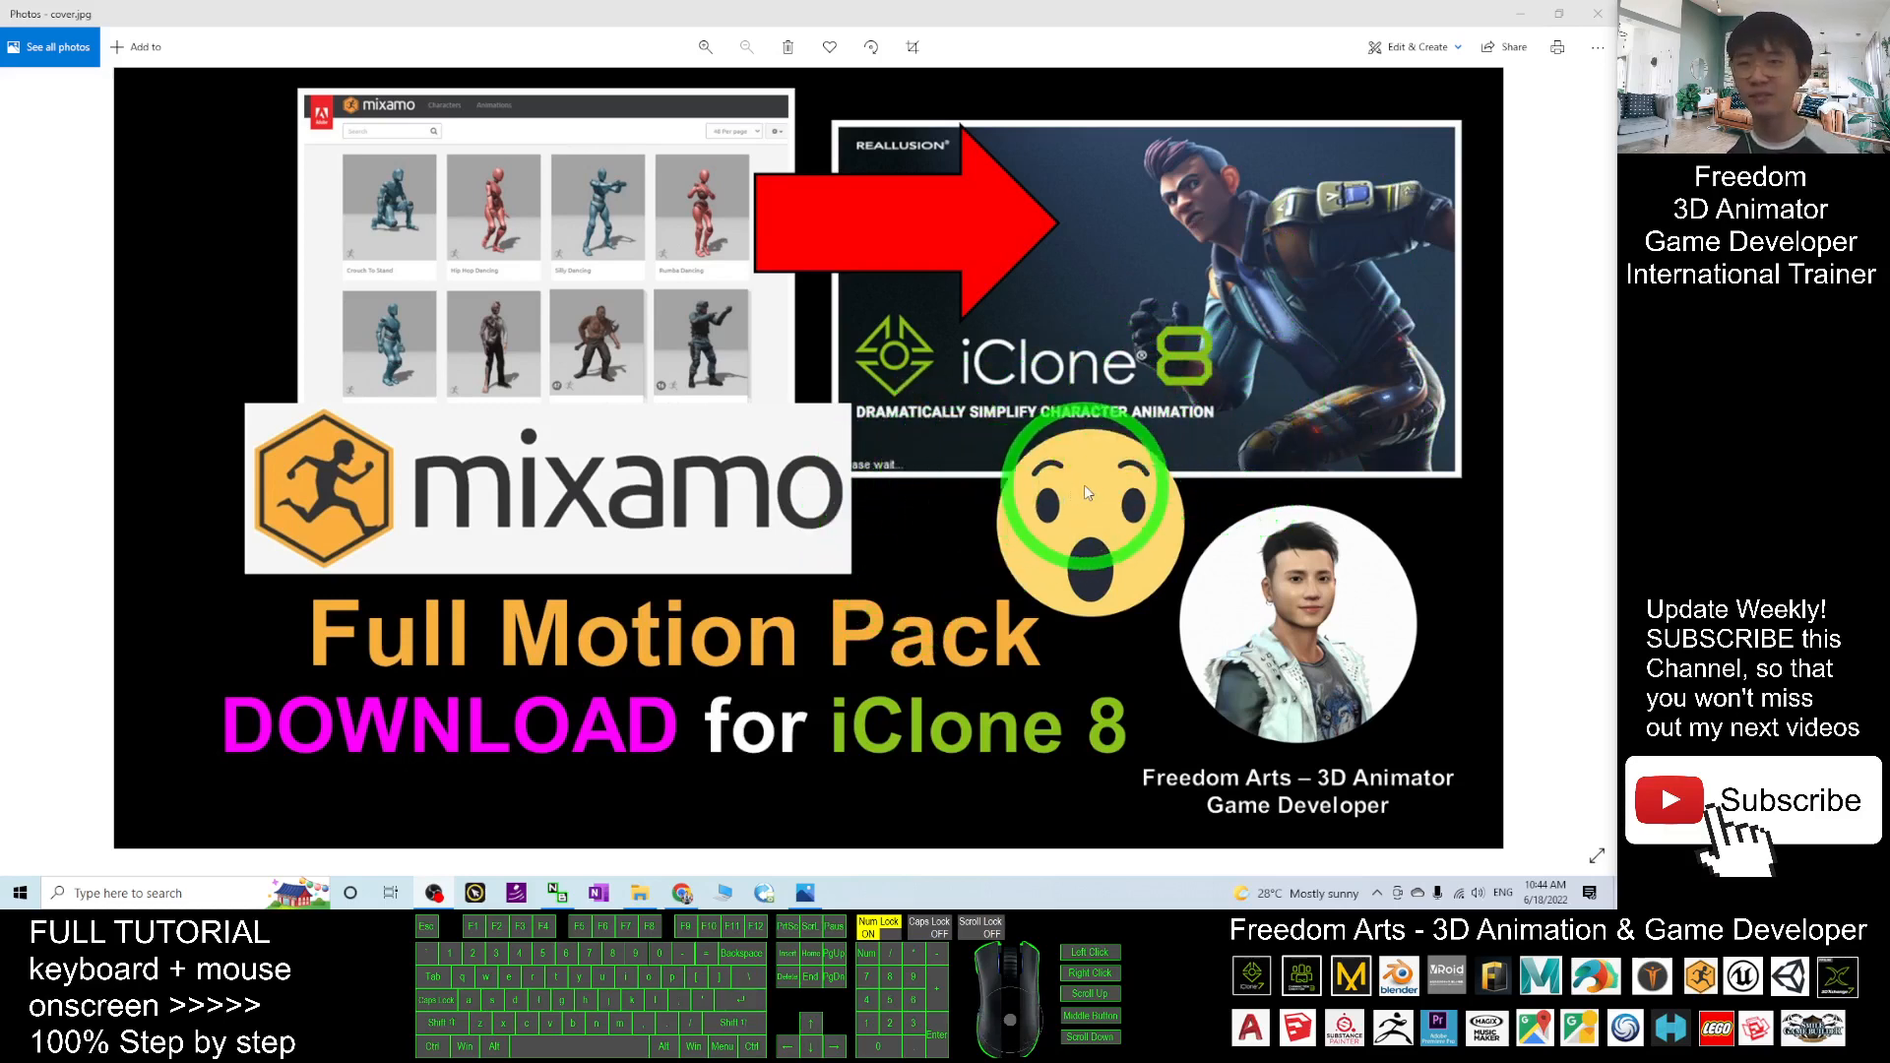
pyautogui.moveTo(1180, 457)
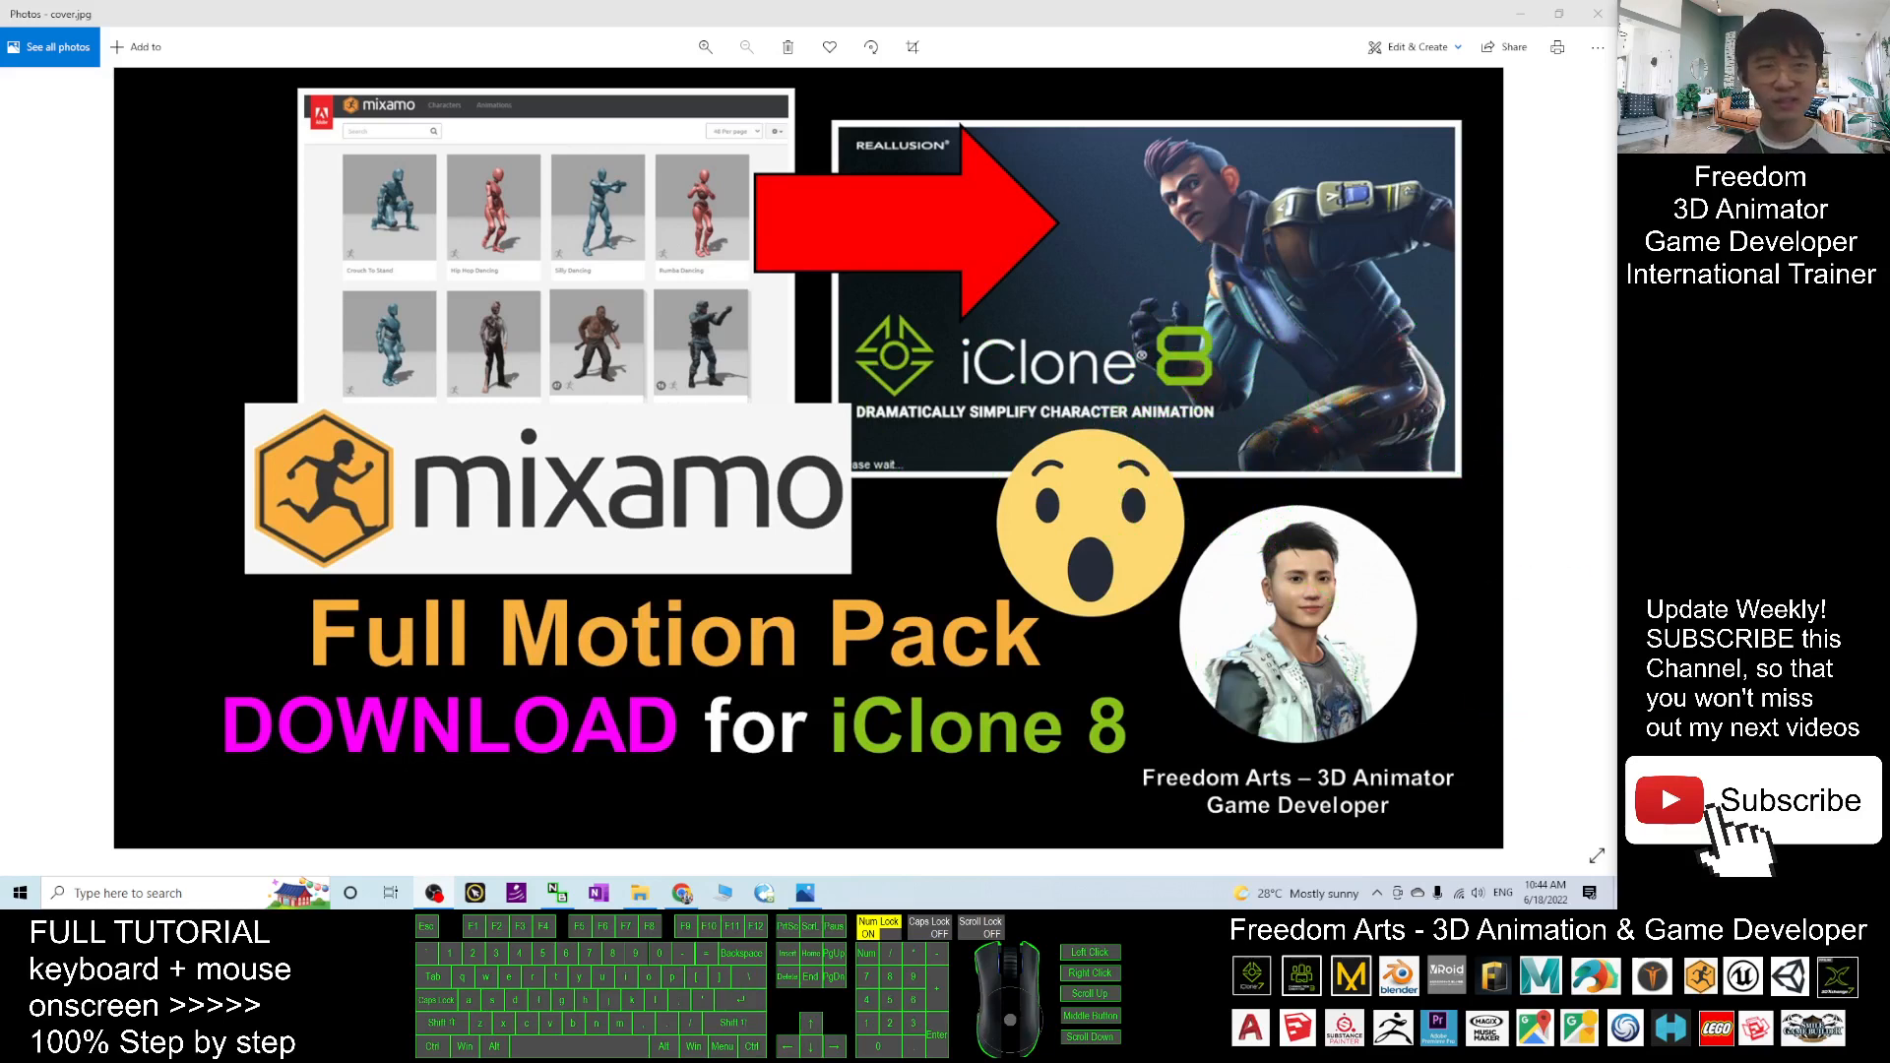
# Minimize the notes.txt Notepad window to reveal the Mixamo Full Motion Pack folder
pyautogui.doubleClick(1301, 235)
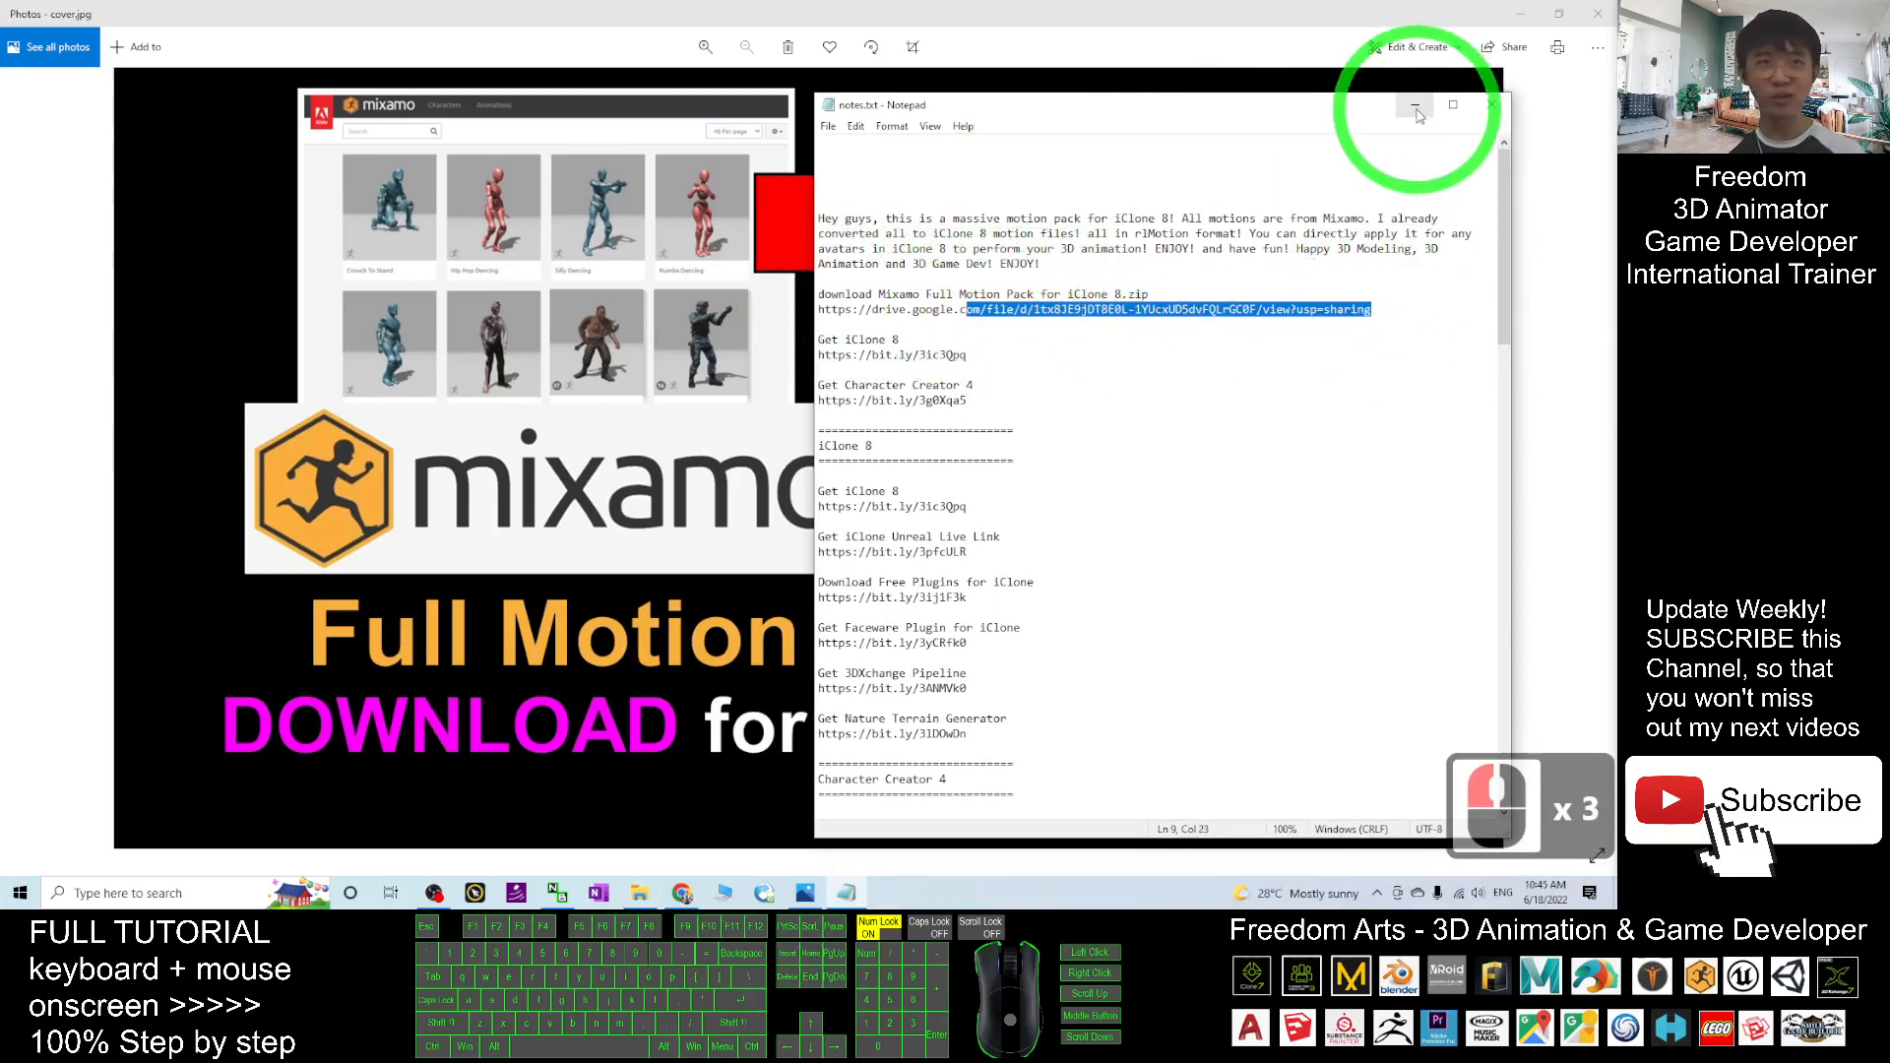
pyautogui.click(1416, 106)
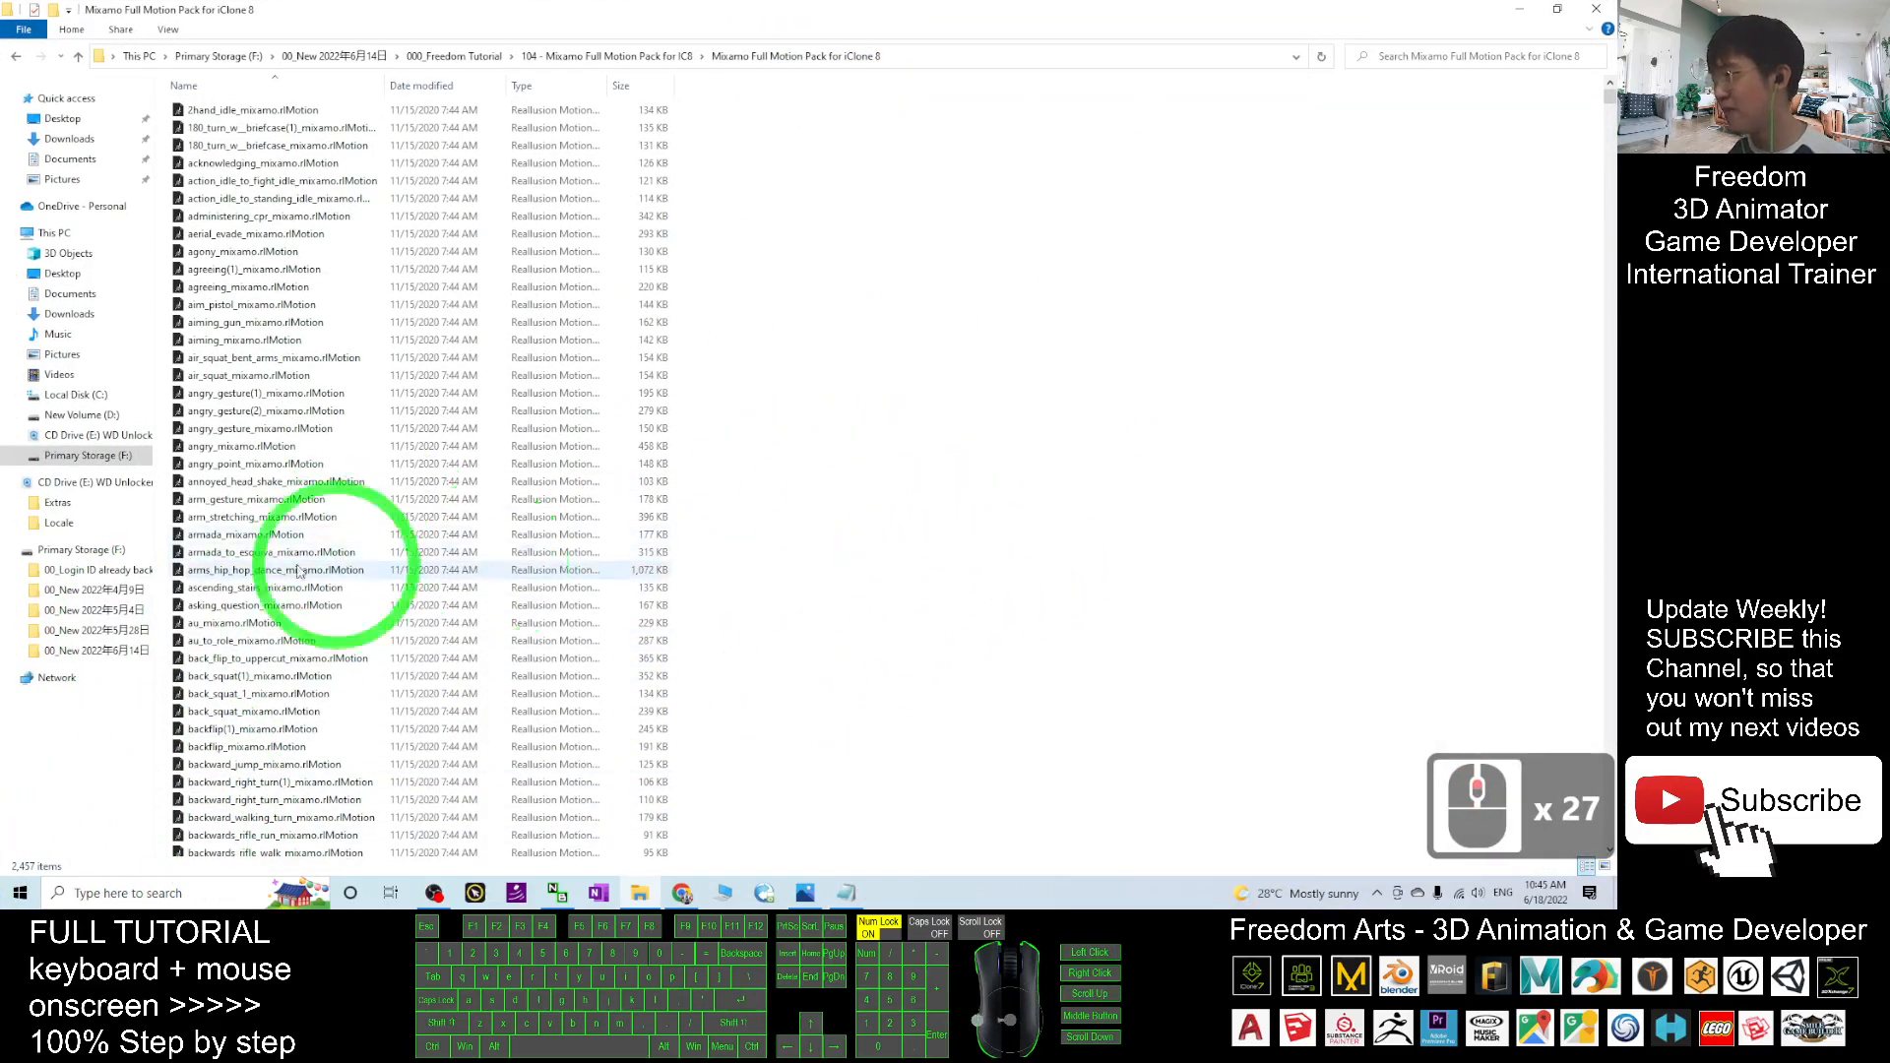
pyautogui.scroll(-3)
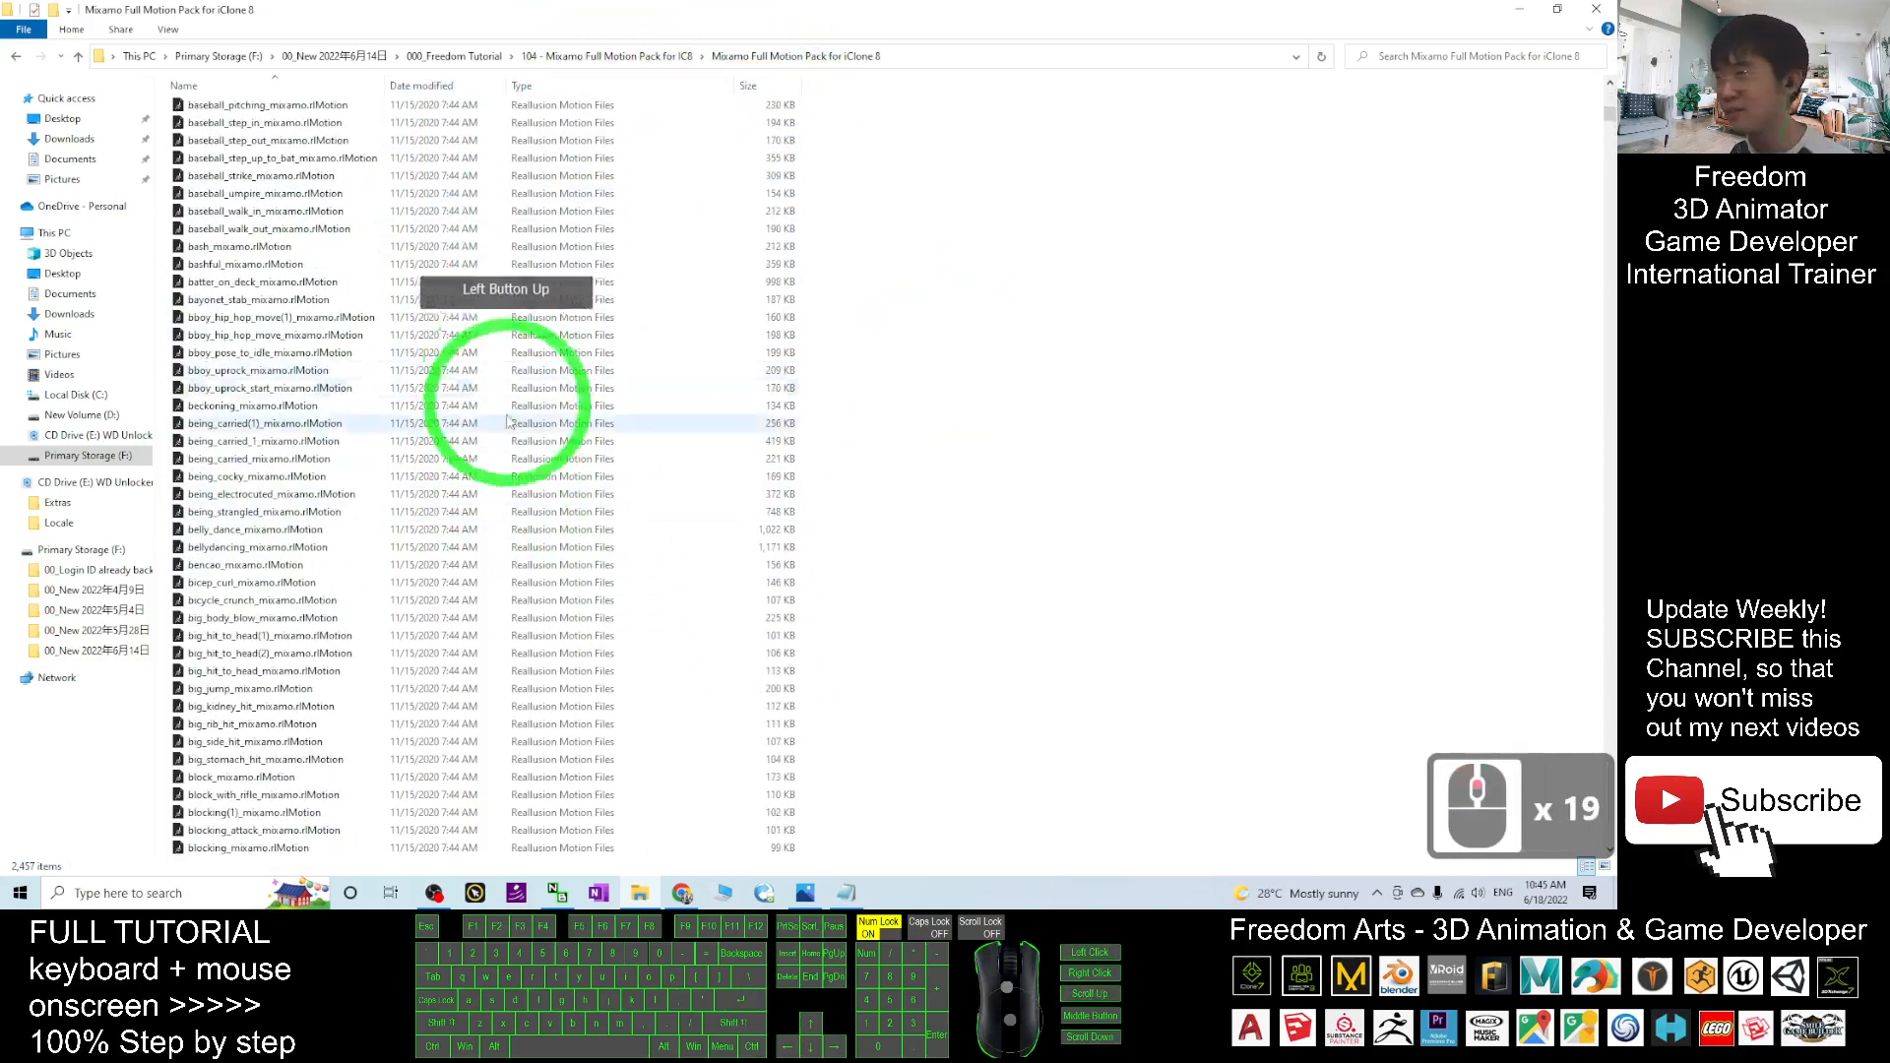
pyautogui.scroll(3)
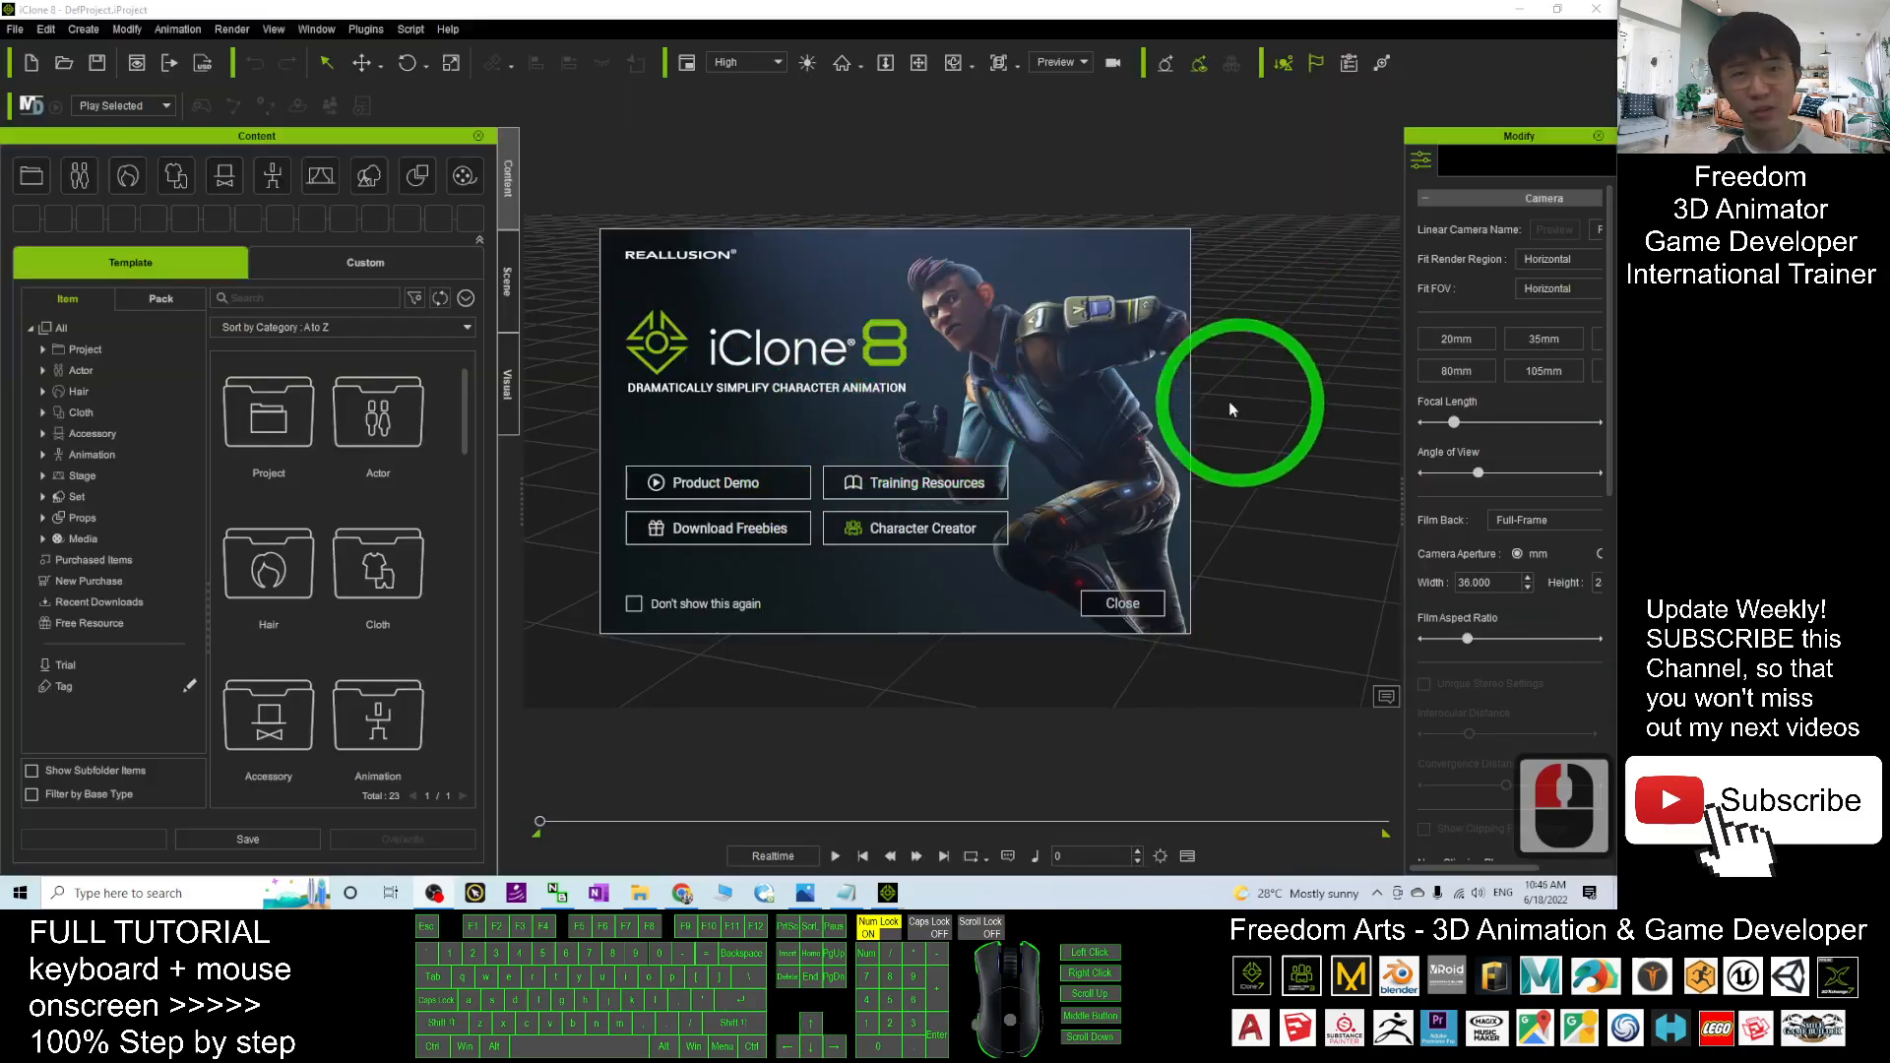
pyautogui.moveTo(1016, 341)
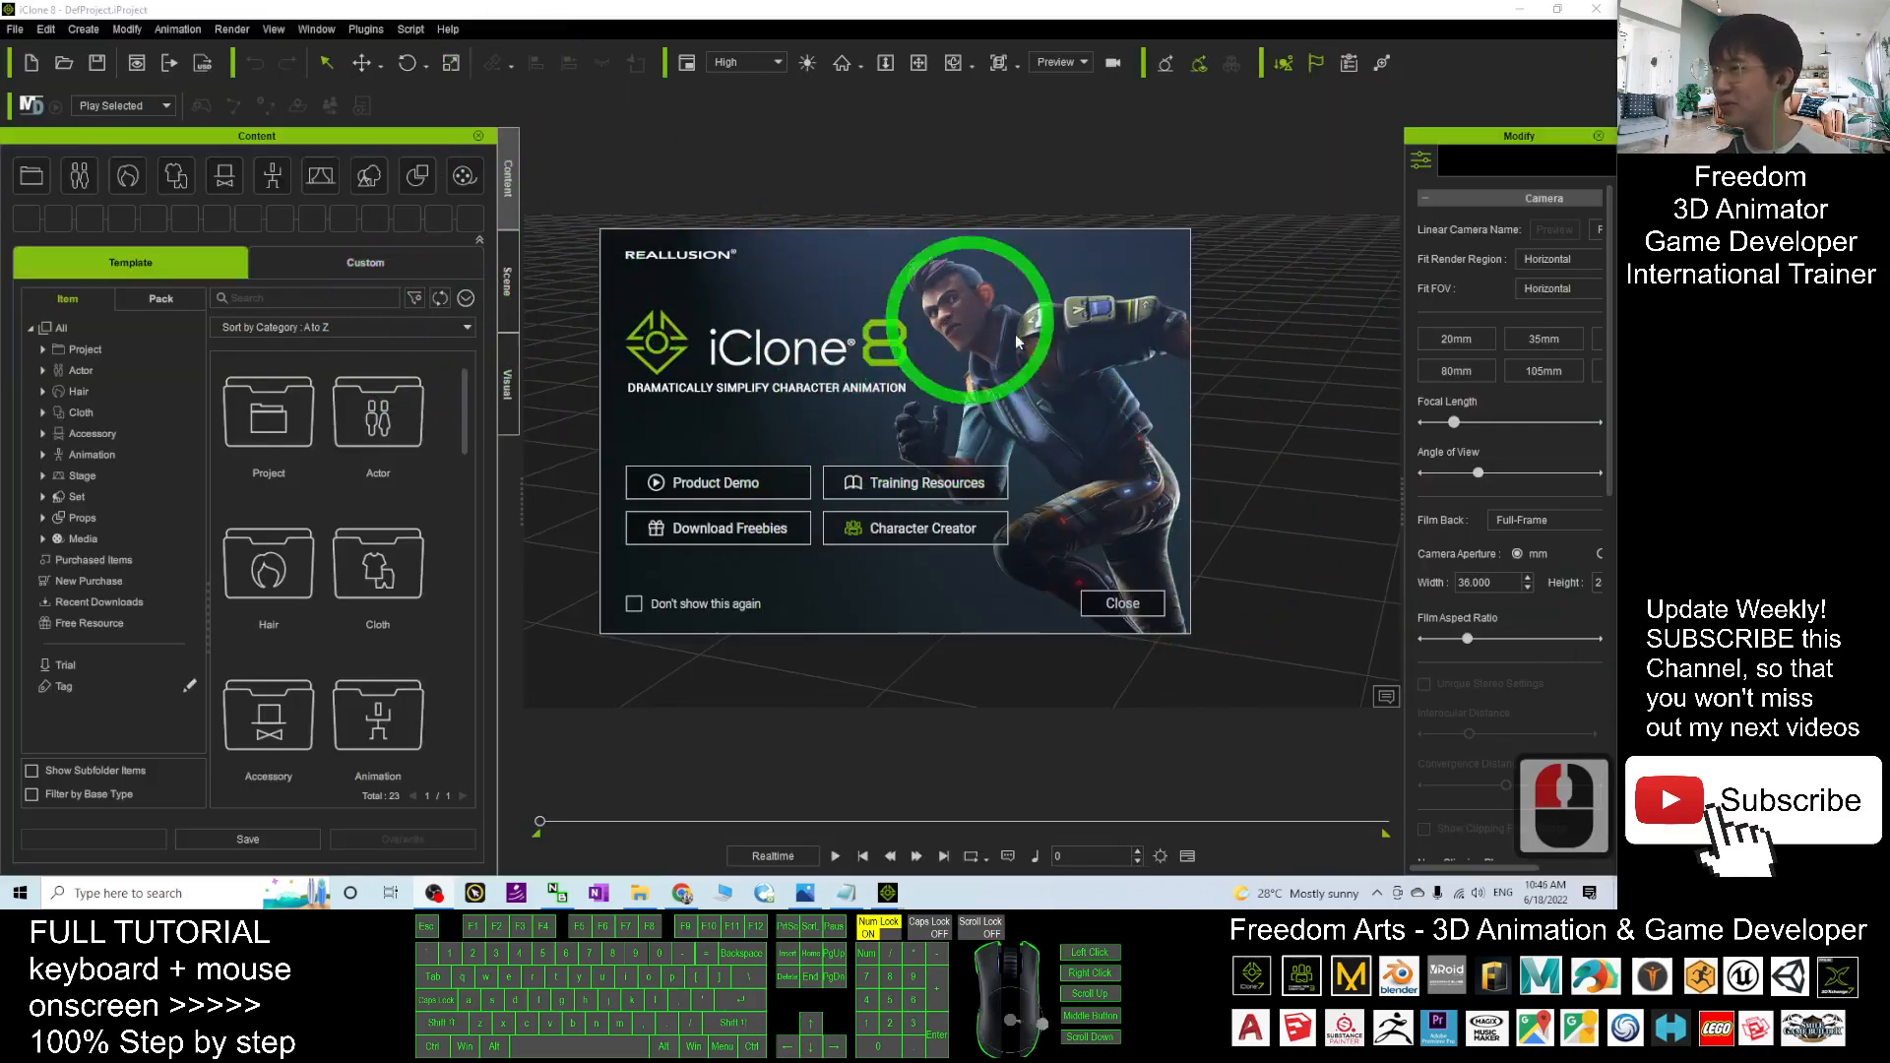
# Close the splash screen and open Actor > Character > ActorCore in the Content library
pyautogui.click(1120, 603)
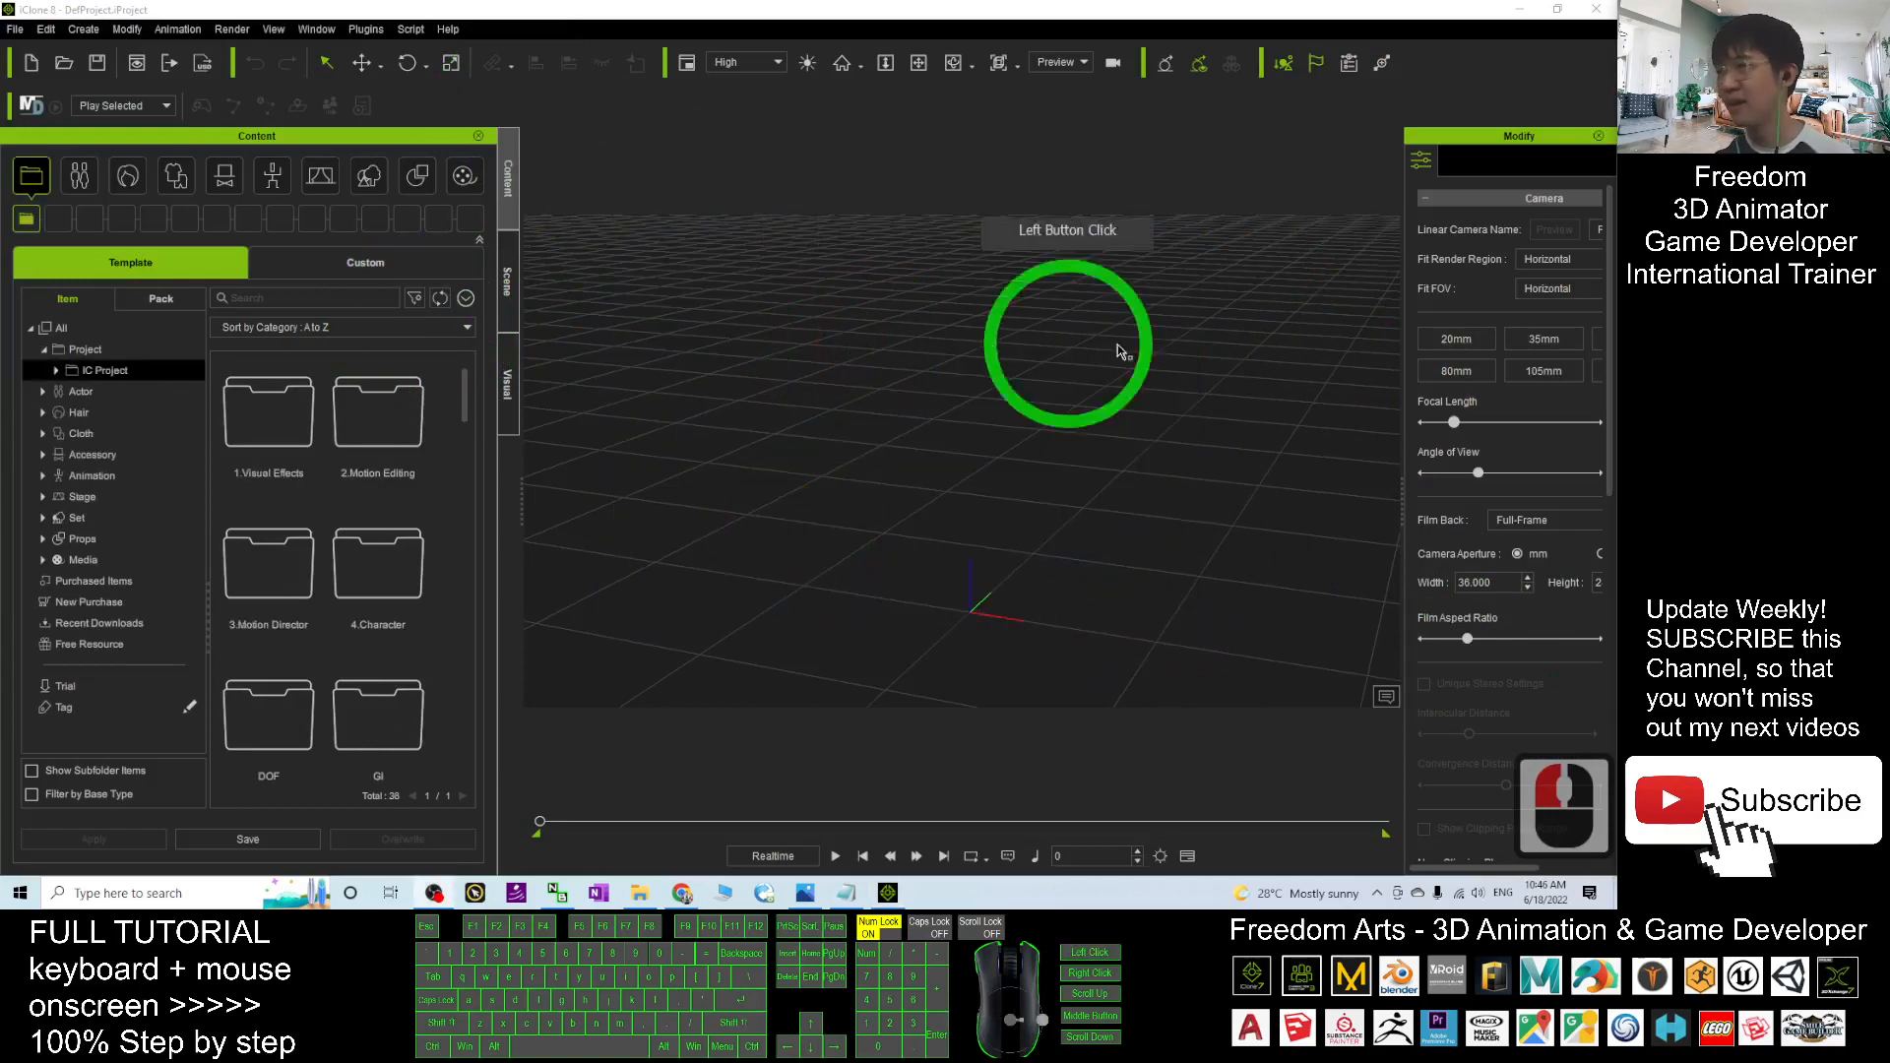
pyautogui.click(272, 177)
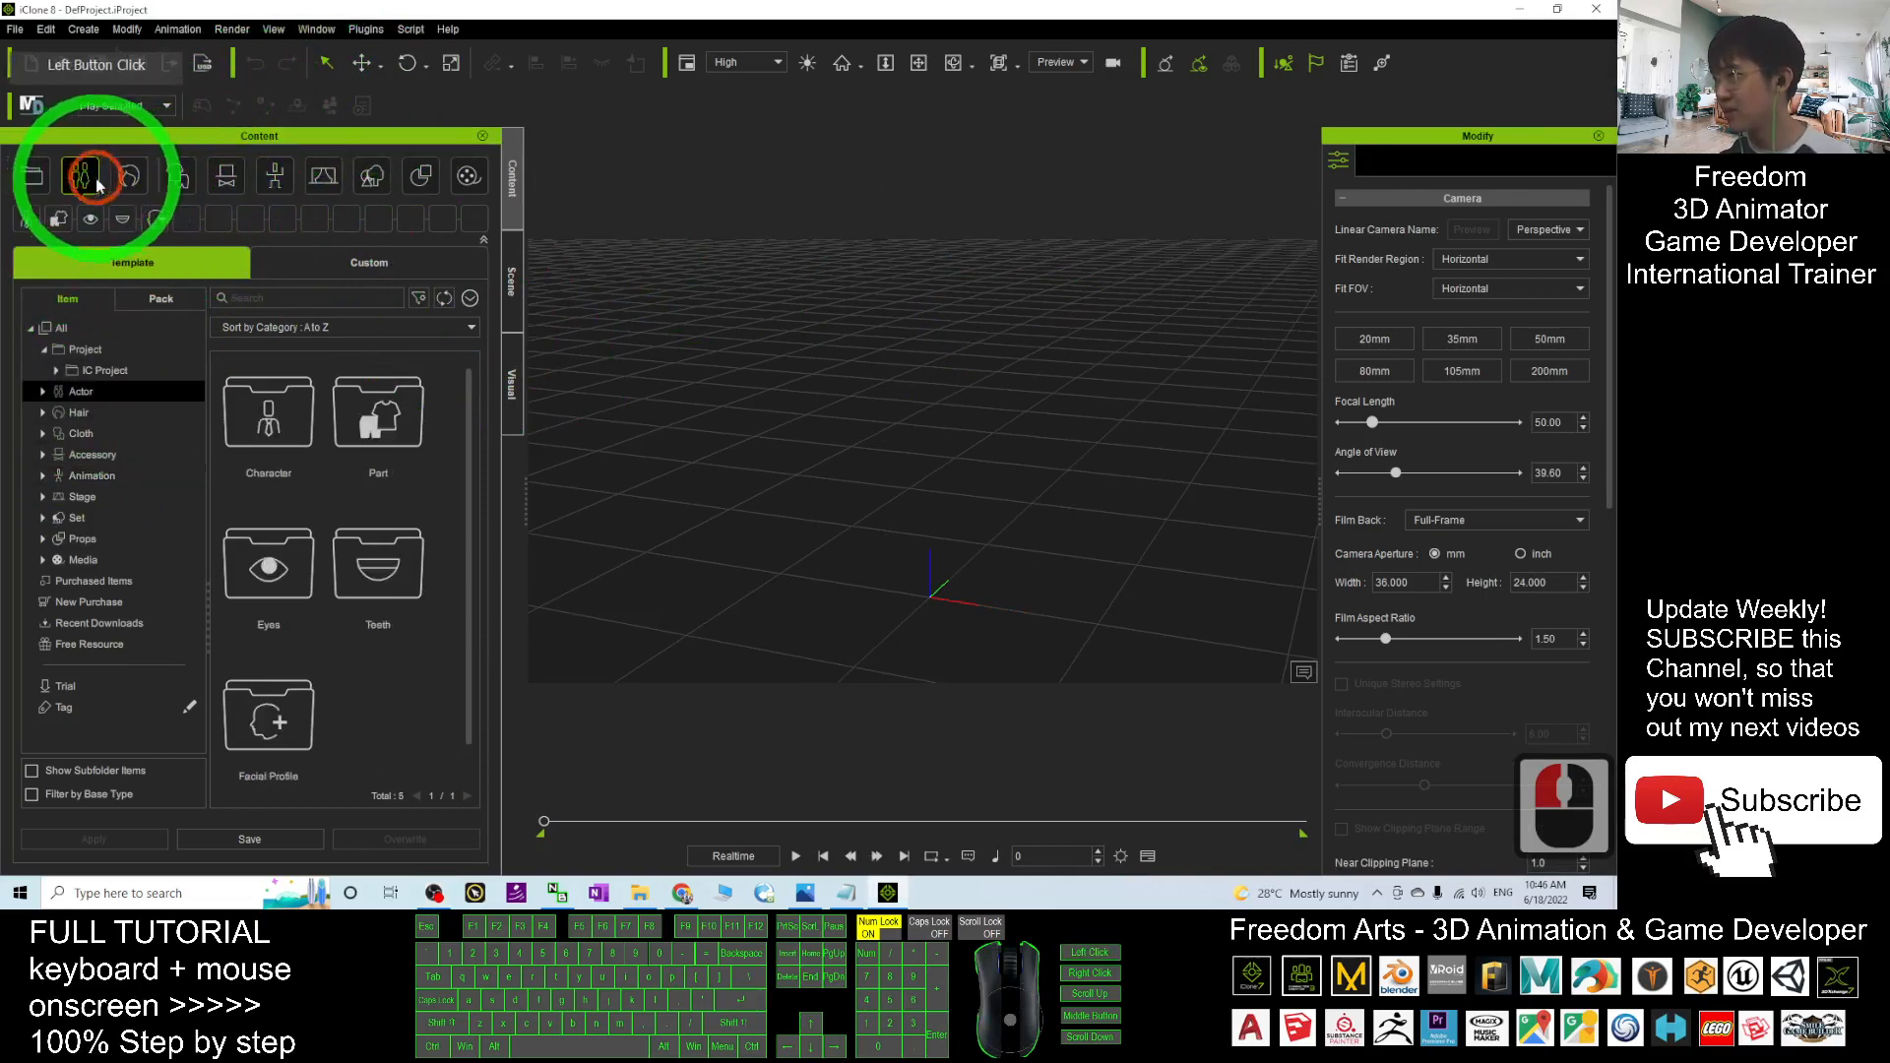
pyautogui.click(80, 391)
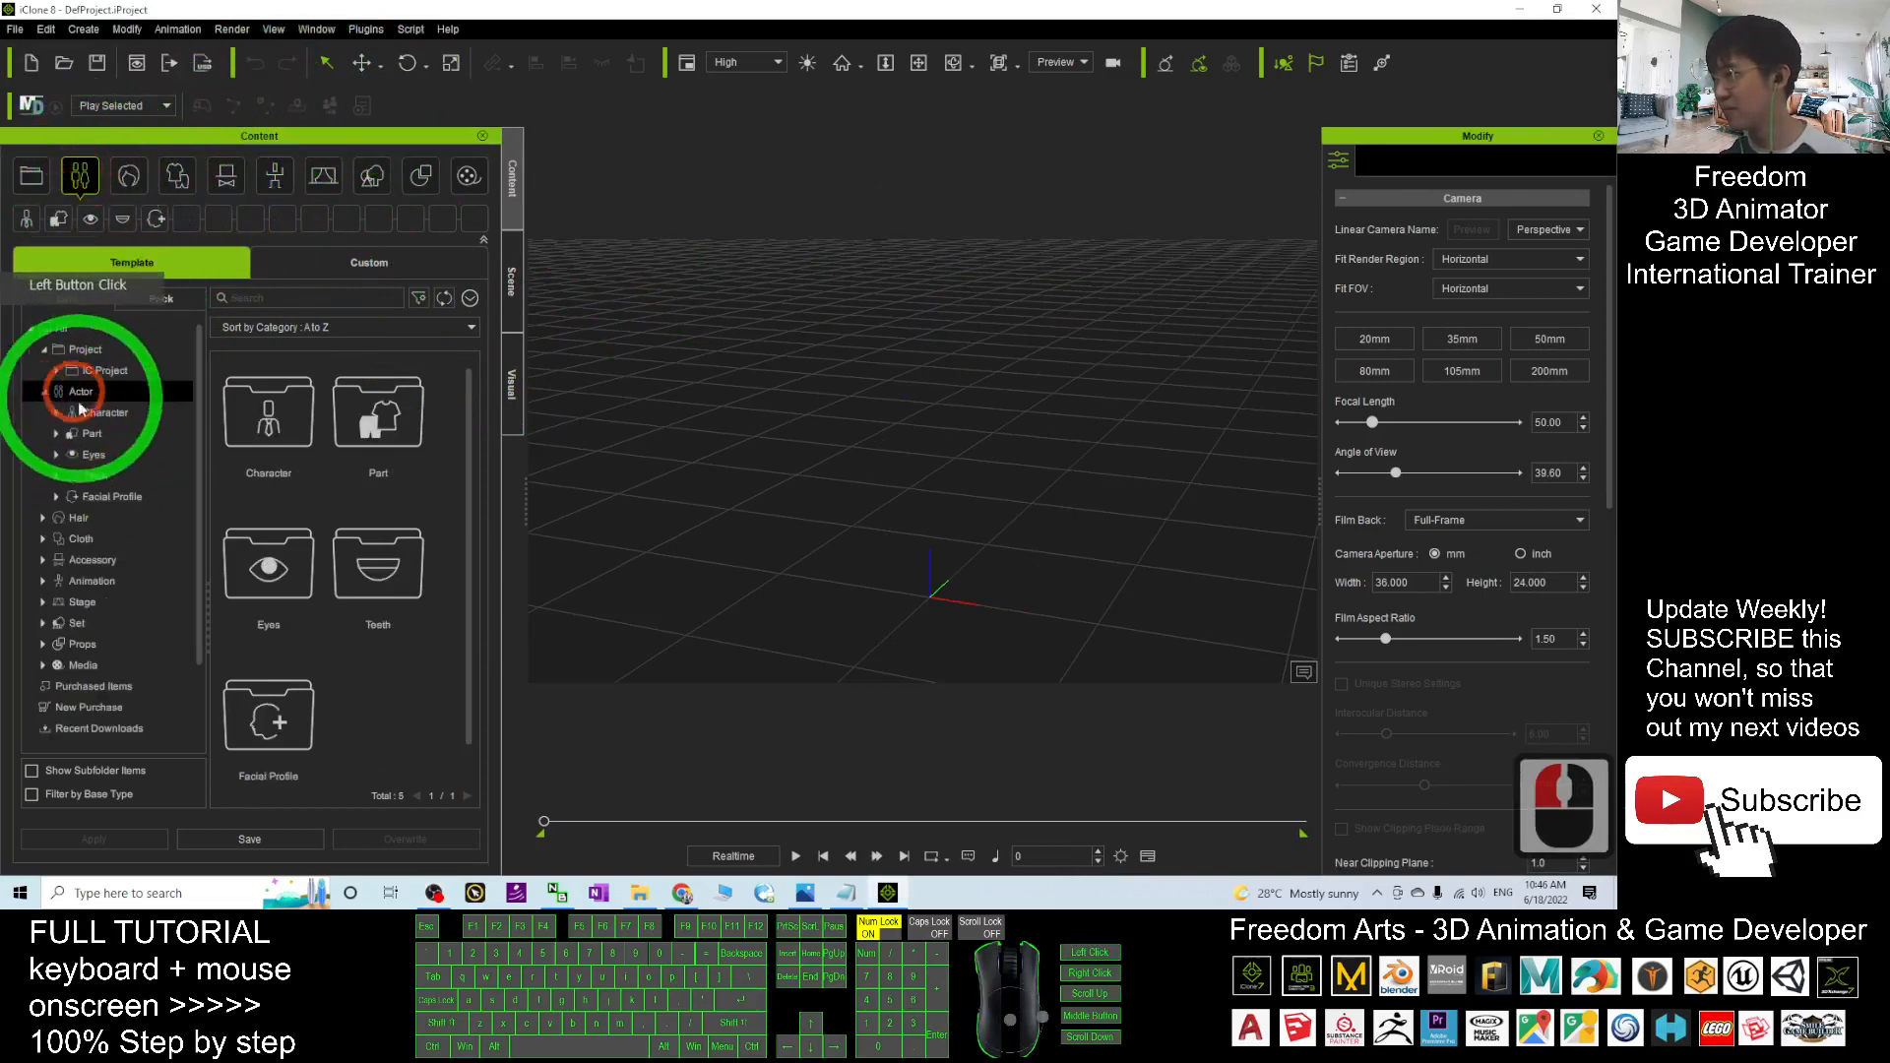
pyautogui.click(78, 391)
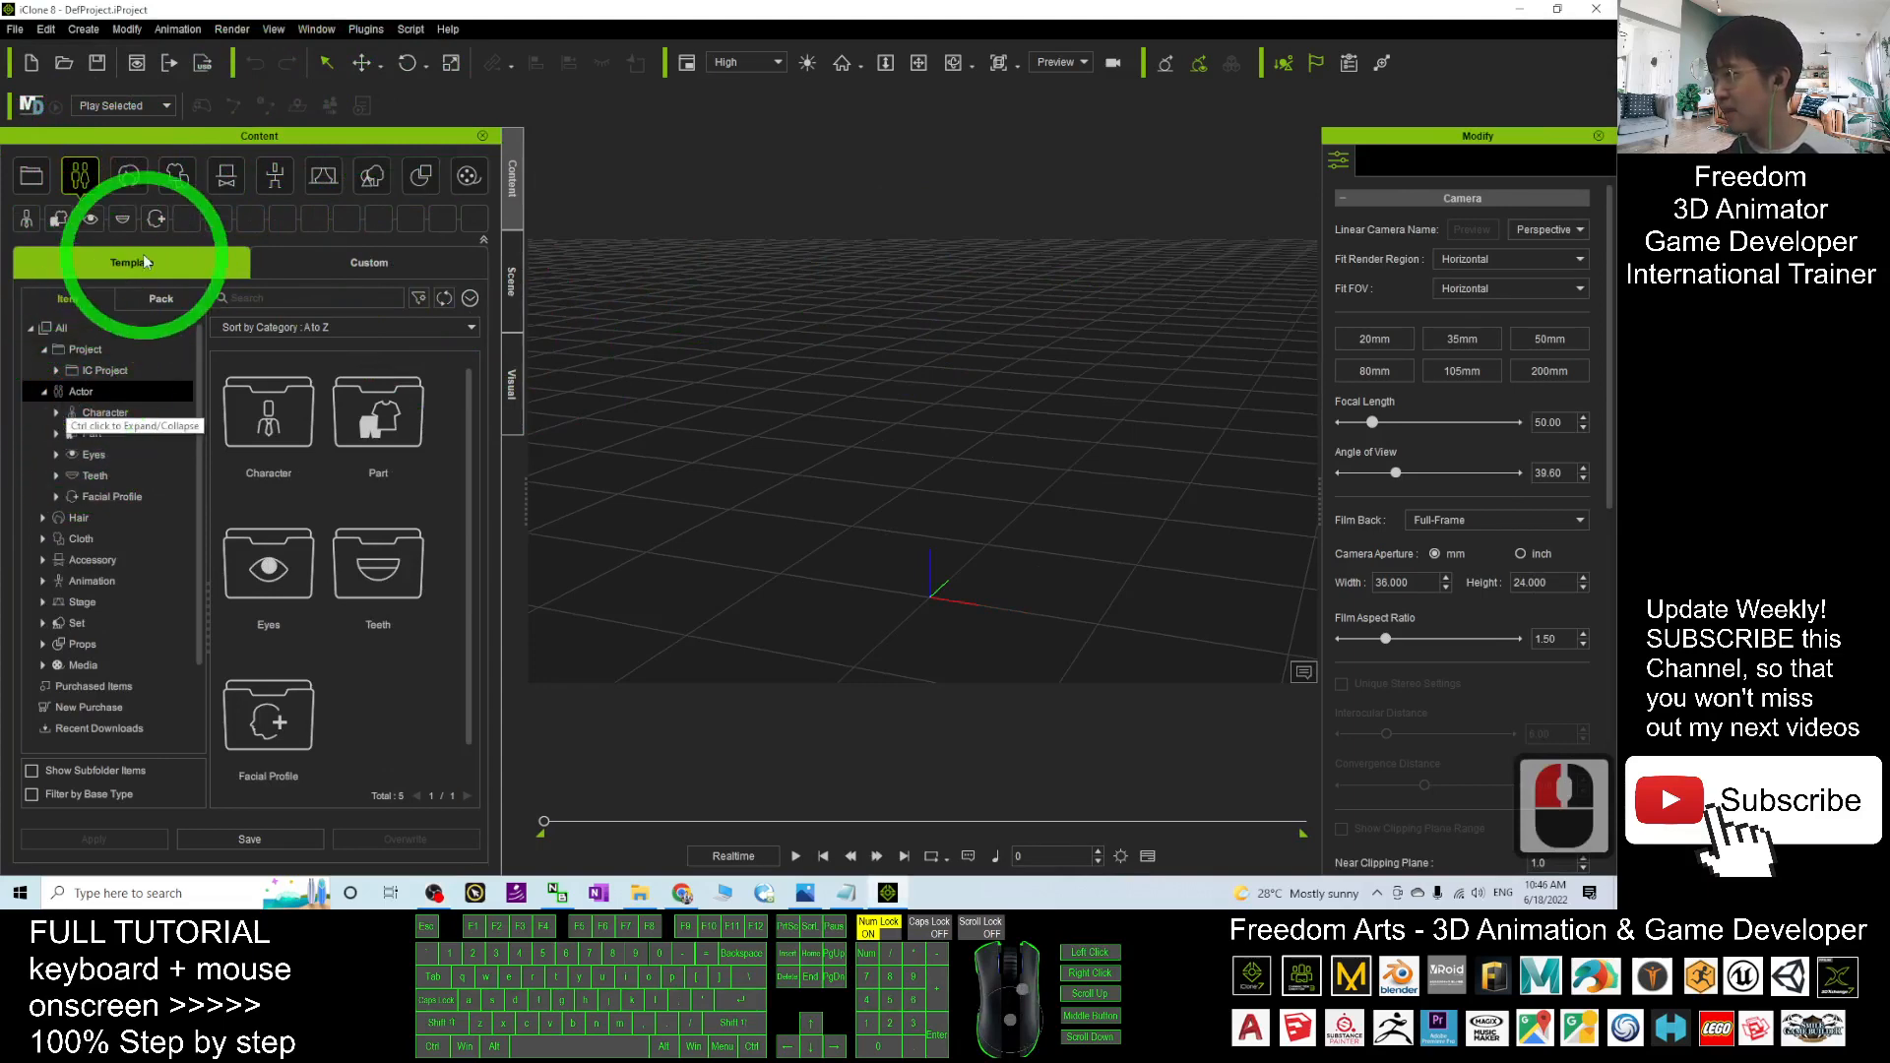
pyautogui.click(54, 391)
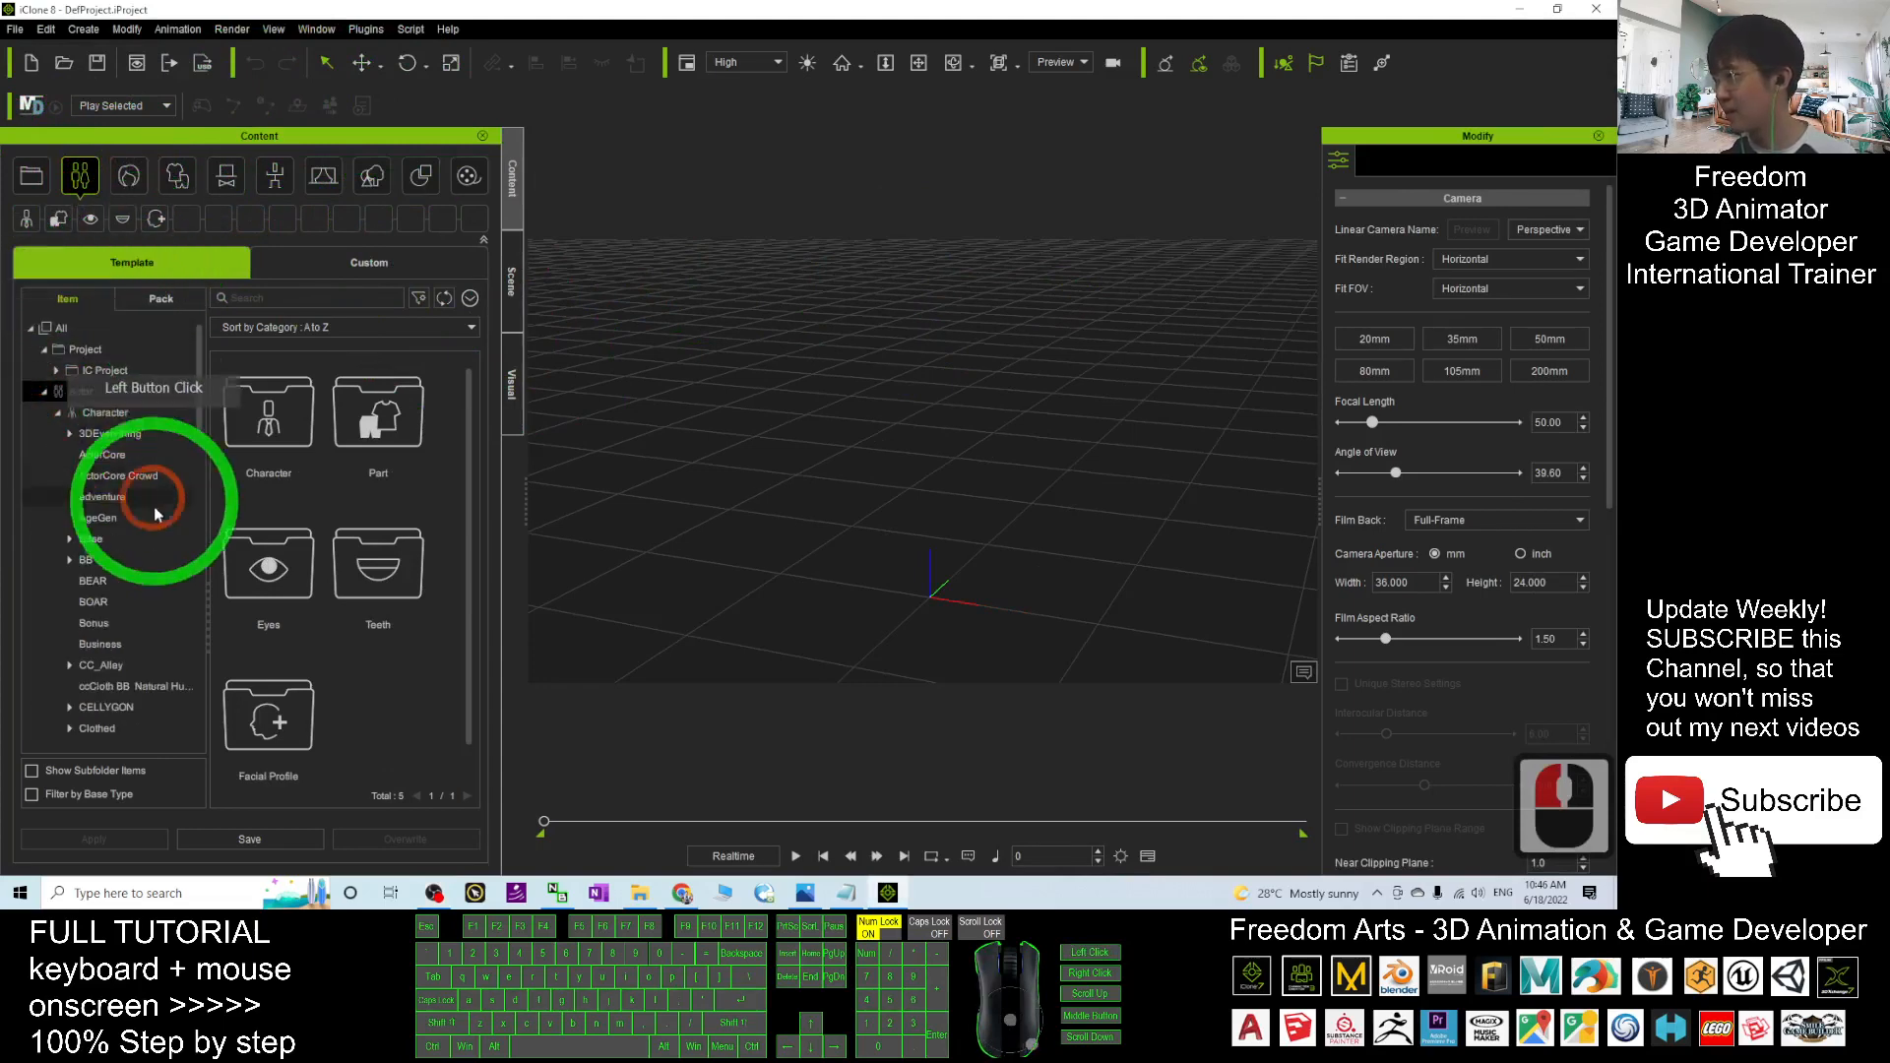
pyautogui.click(102, 454)
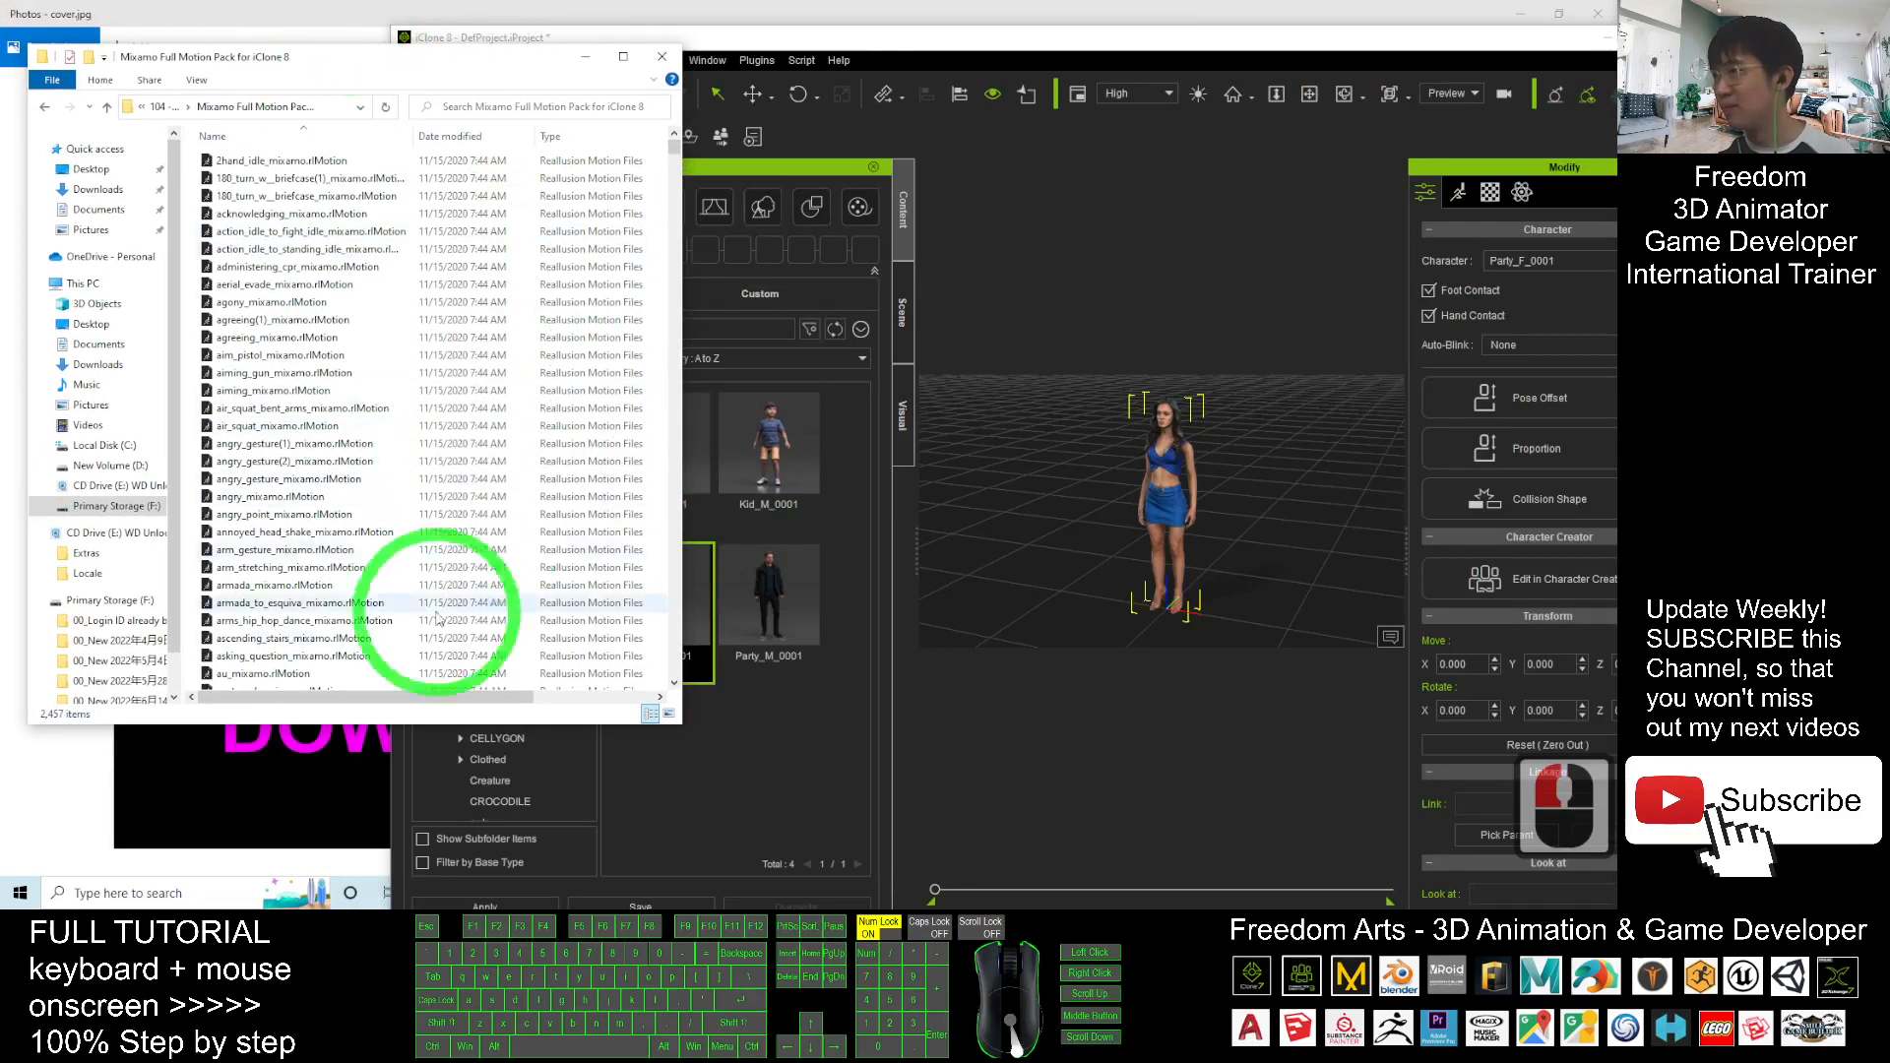
# Browse the Mixamo motion pack, pick a motion file, and select the avatar
pyautogui.scroll(-3)
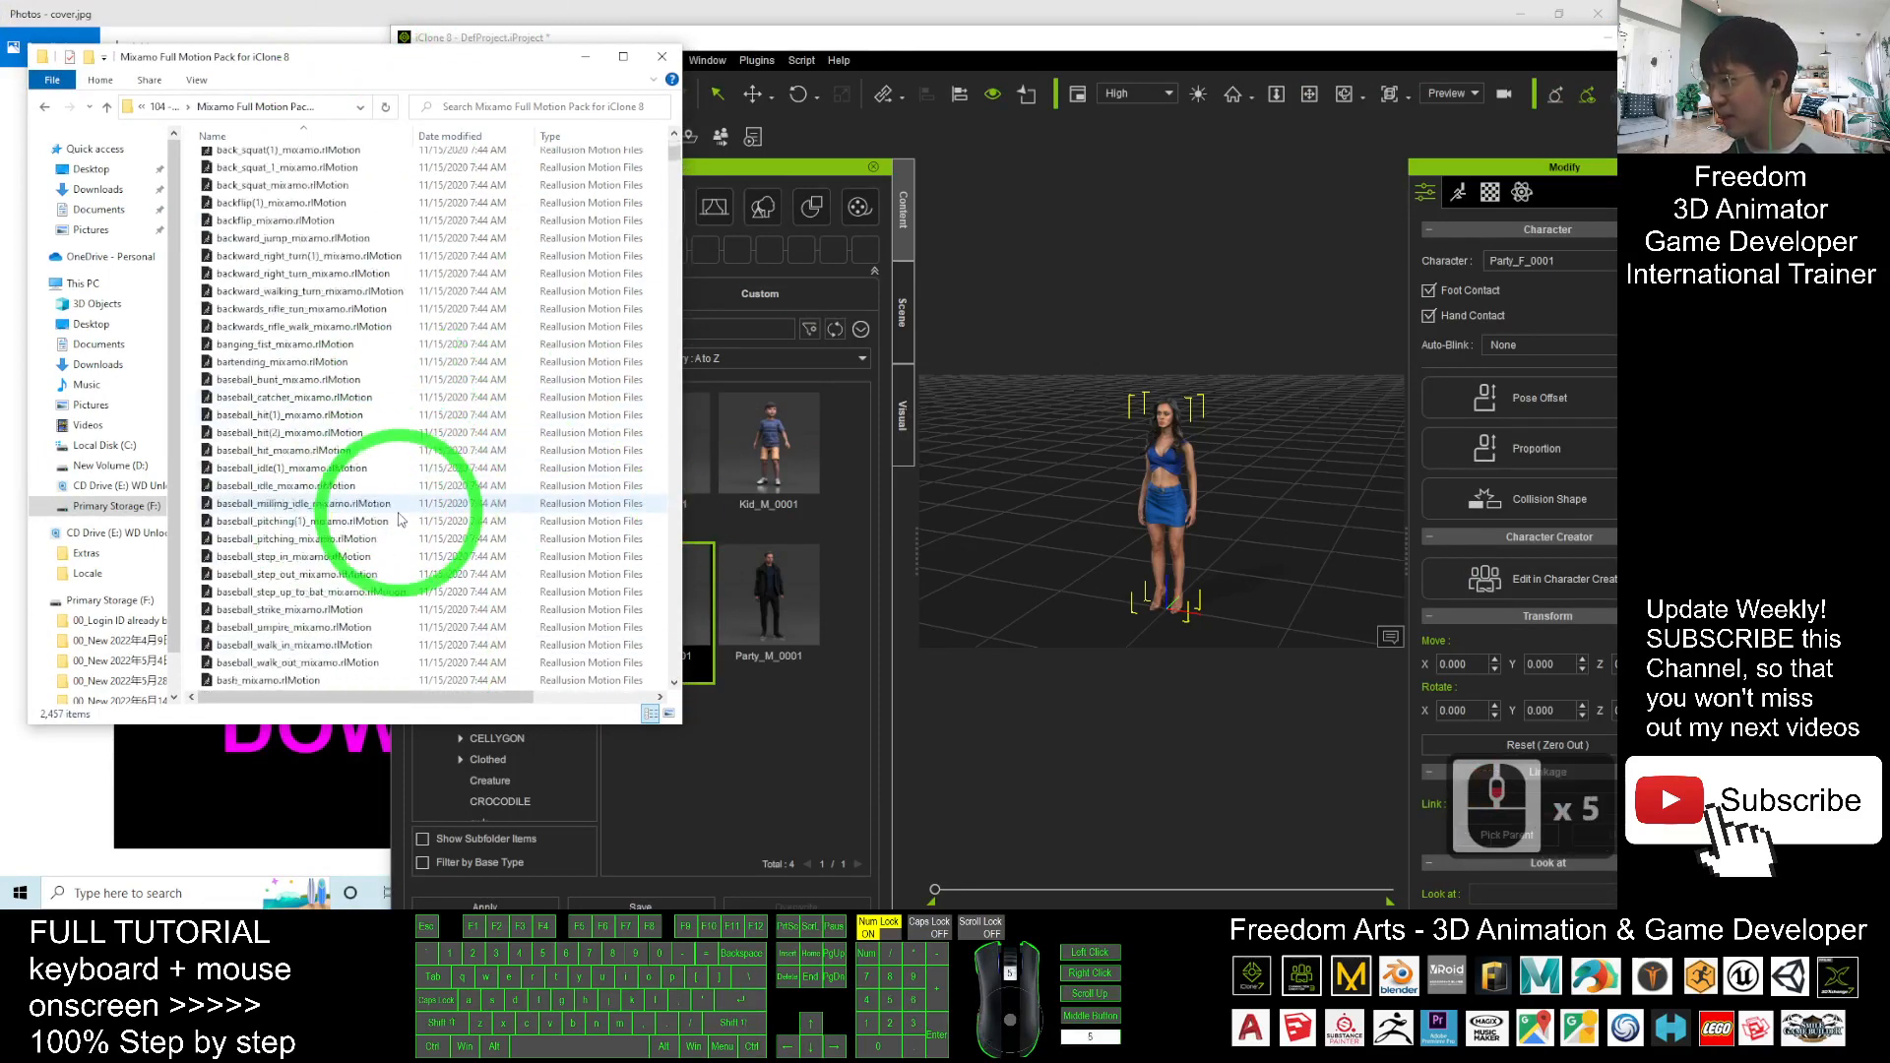
pyautogui.scroll(-3)
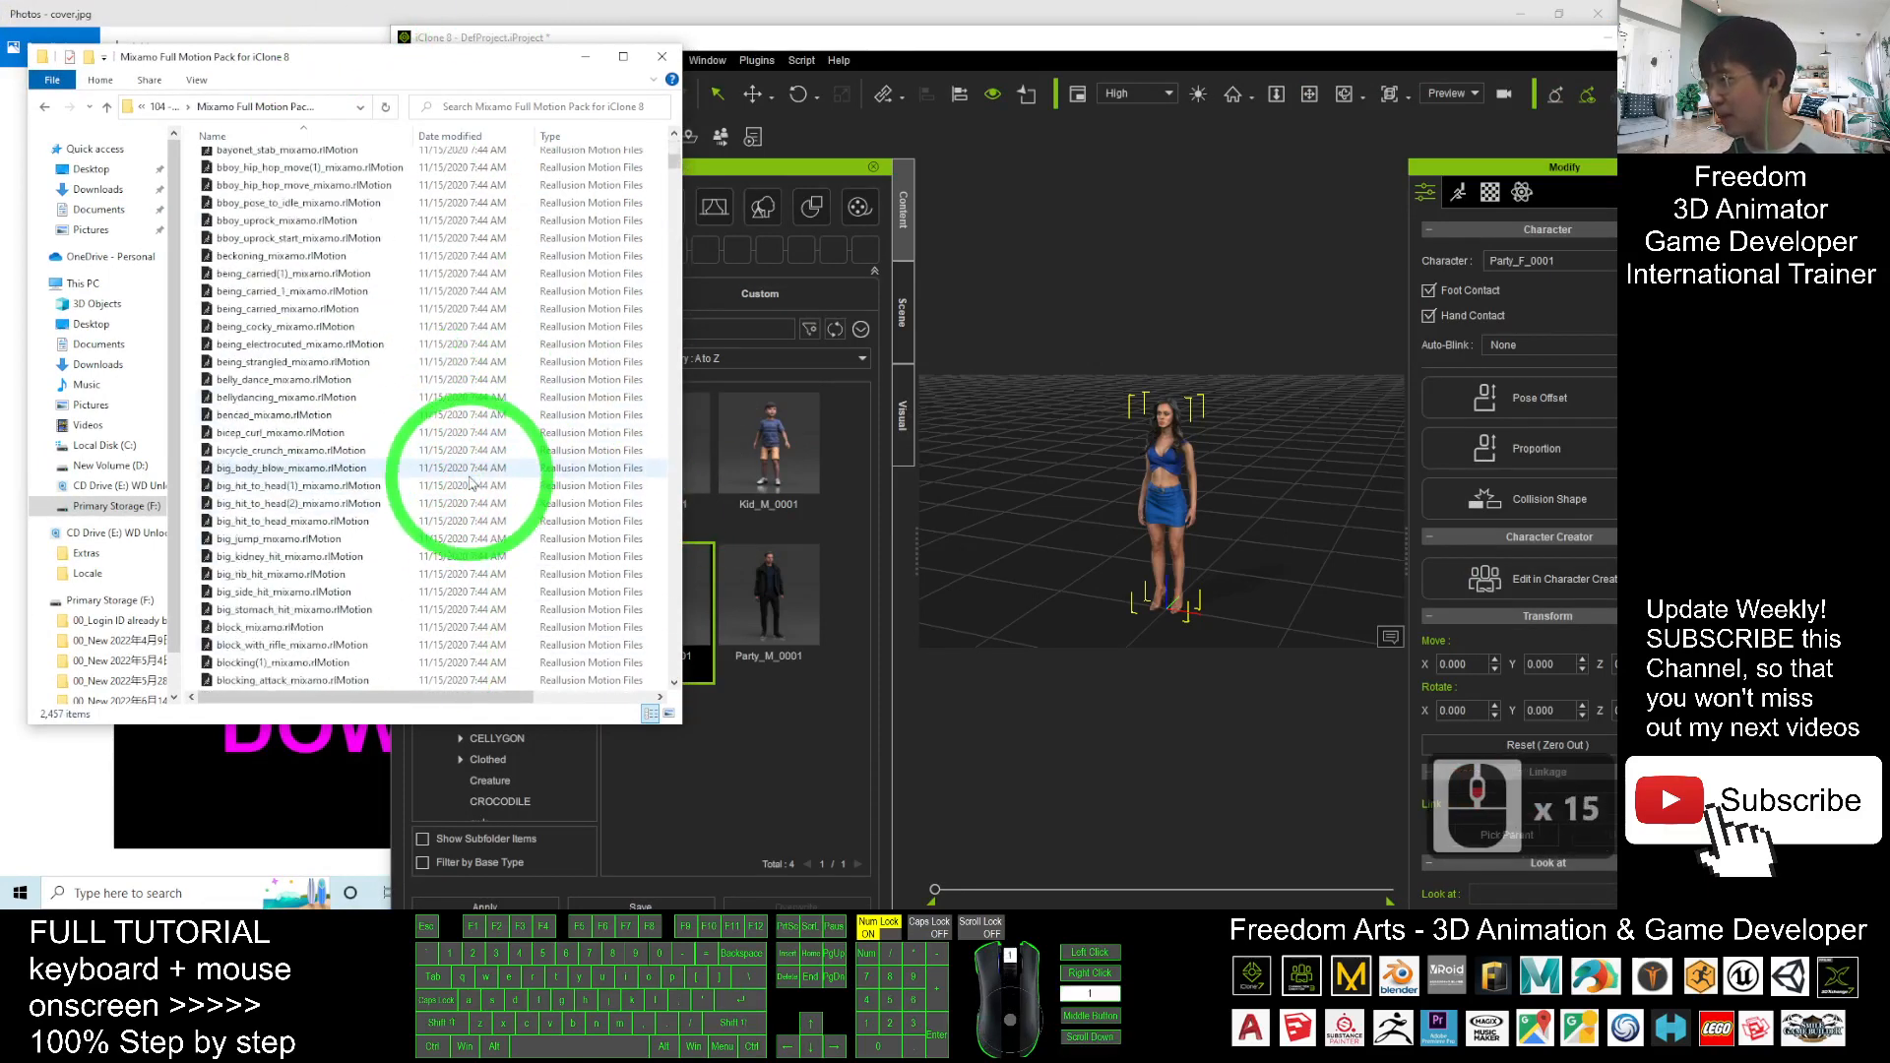
pyautogui.click(296, 597)
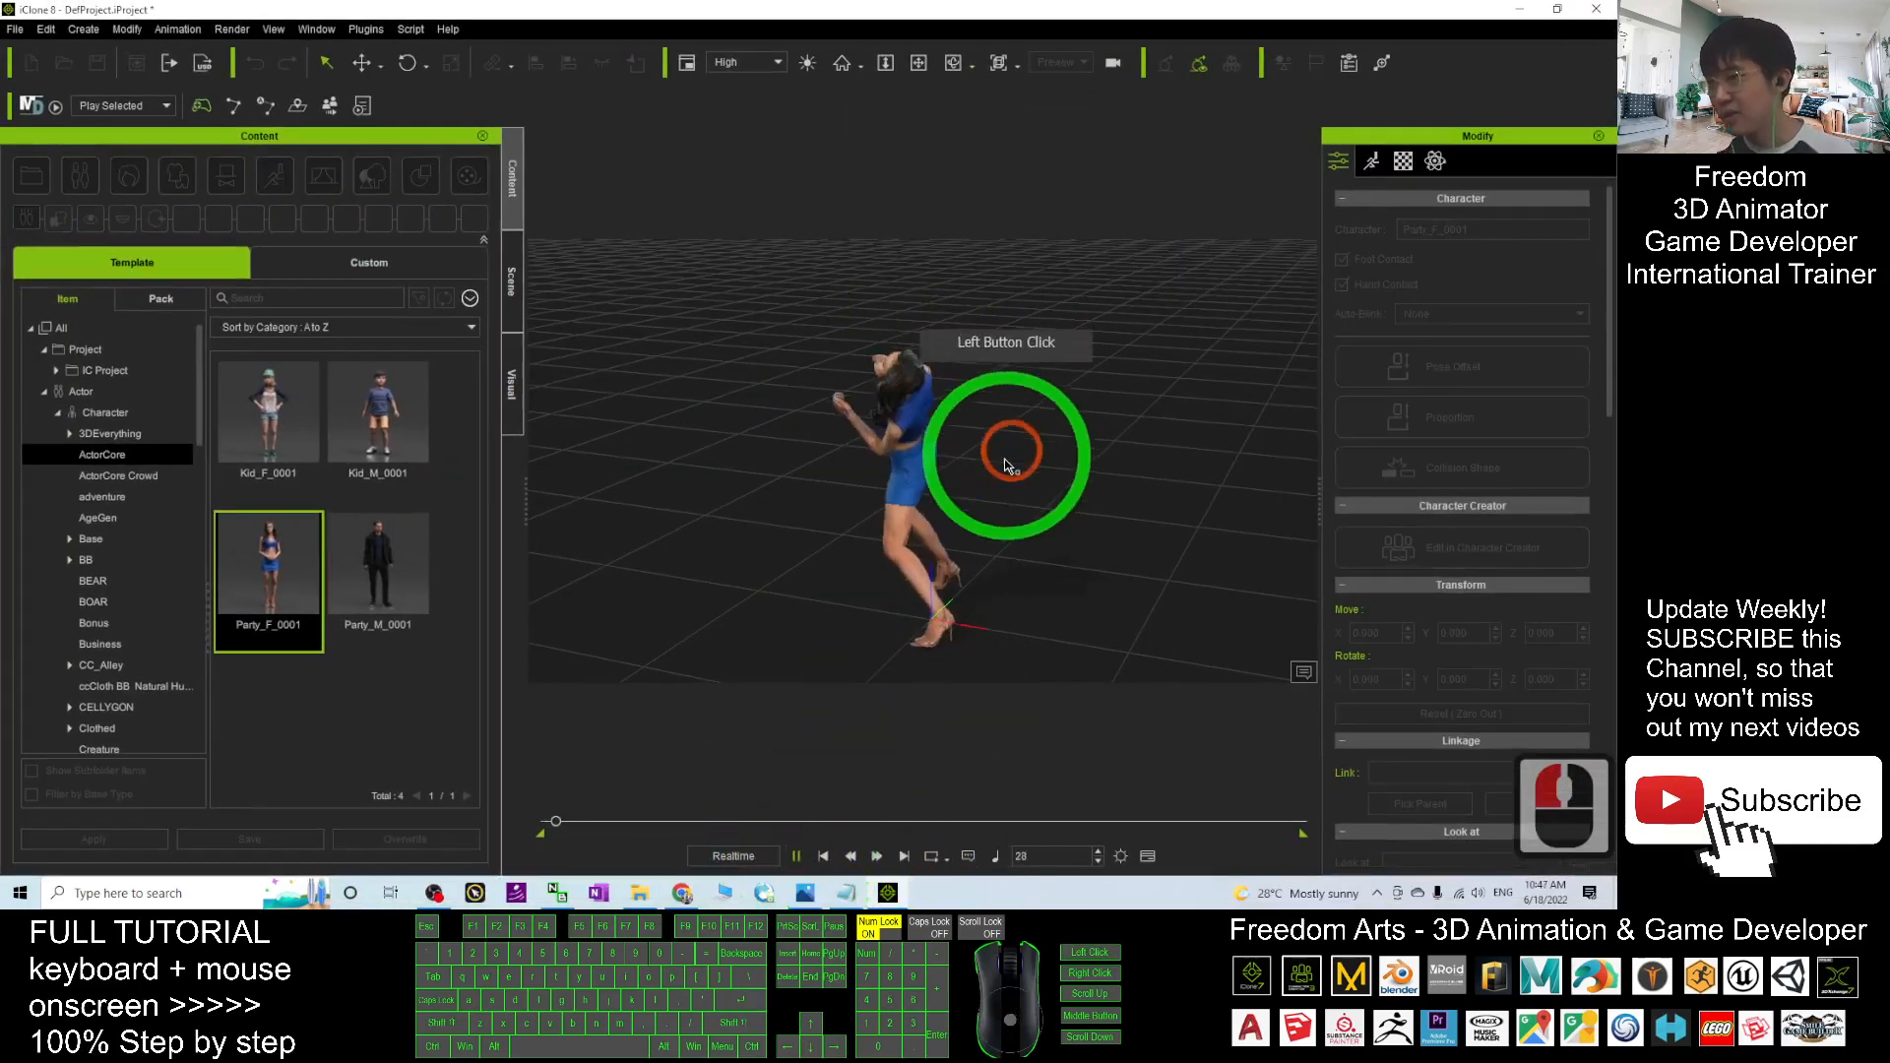
pyautogui.click(823, 856)
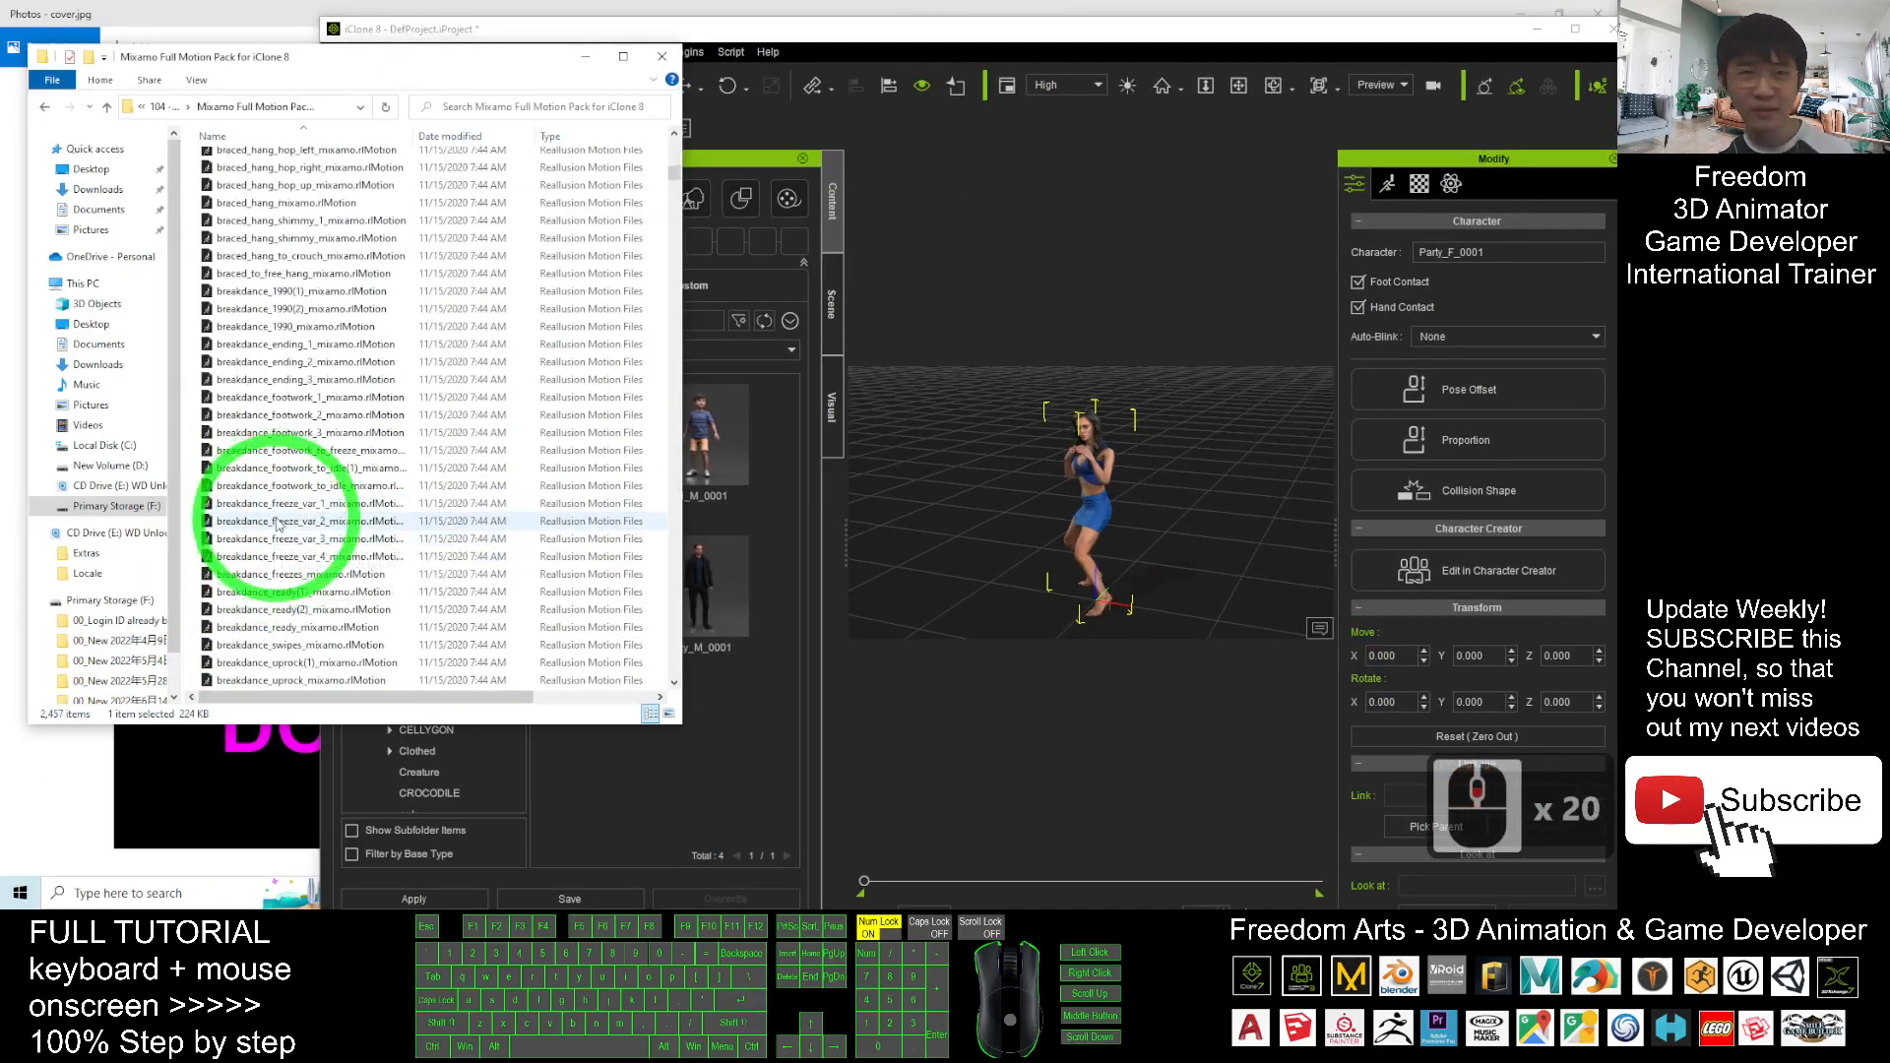
# Apply a breakdance_freeze rlMotion to the avatar and play it back
pyautogui.click(307, 521)
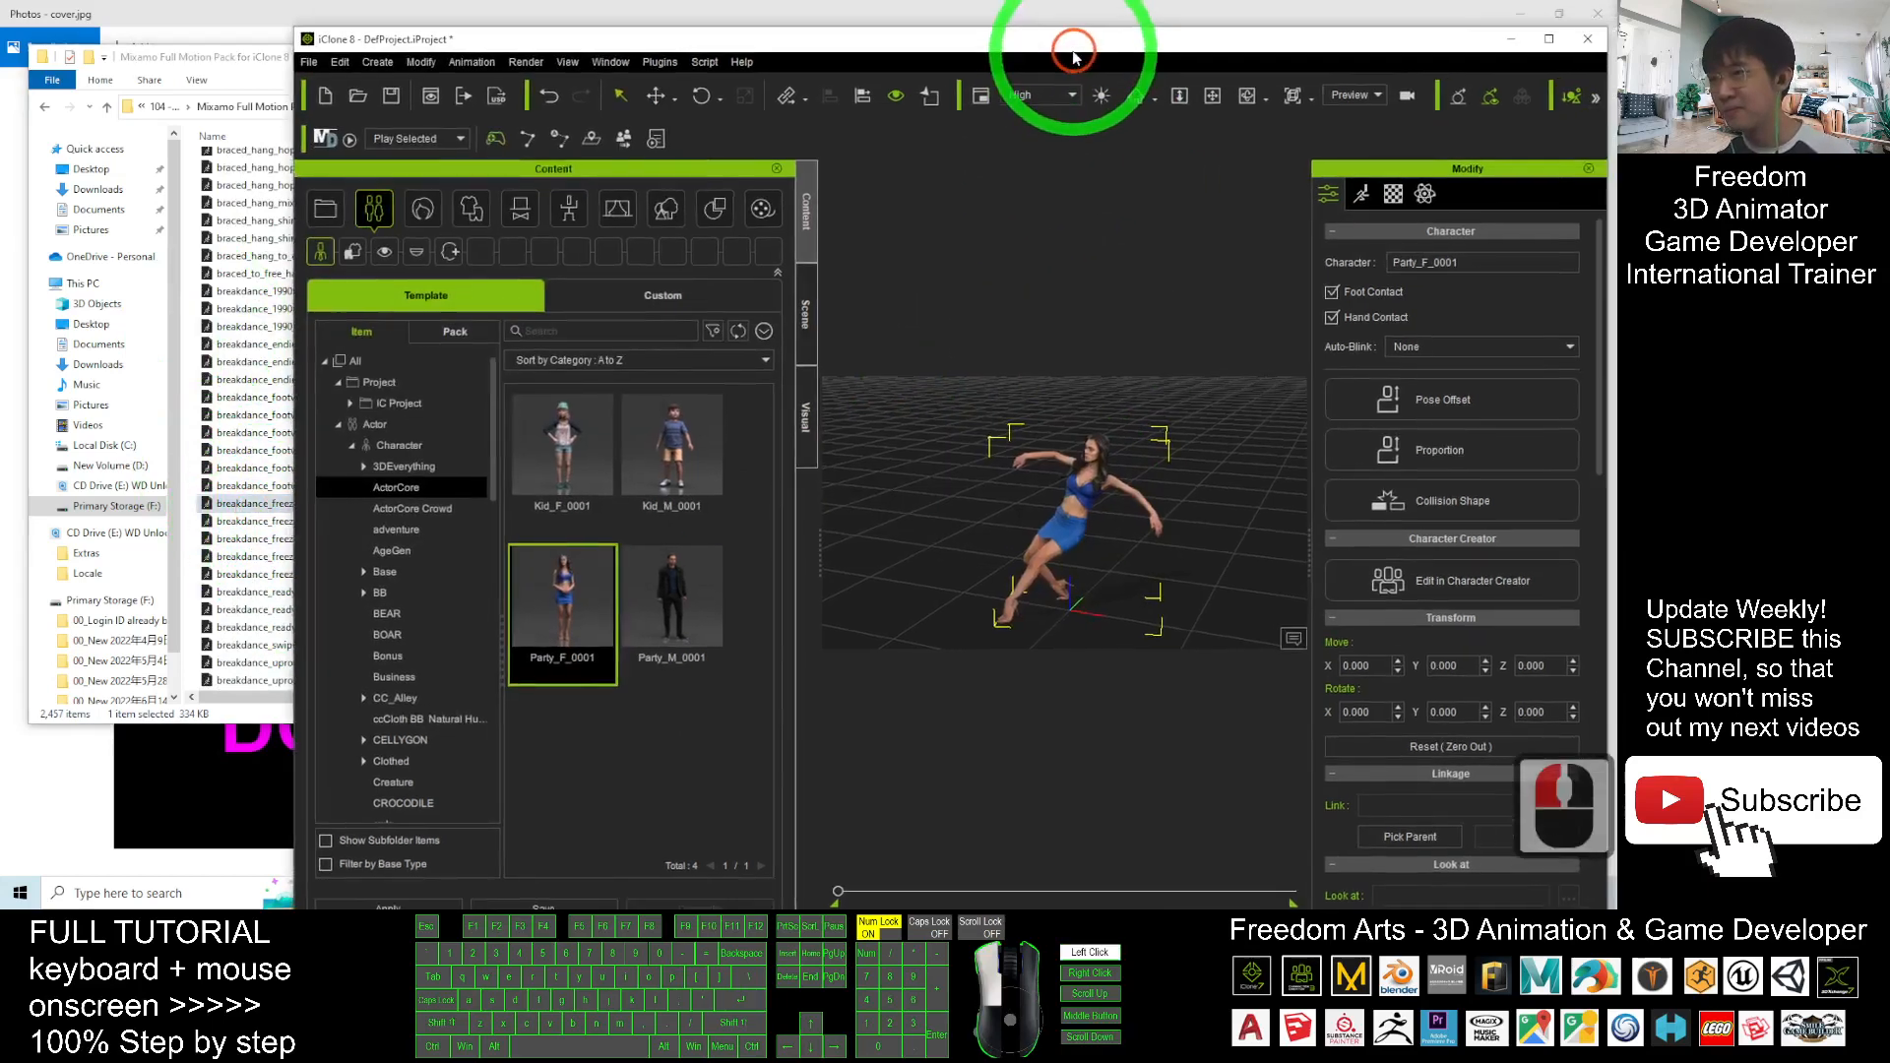
pyautogui.click(796, 856)
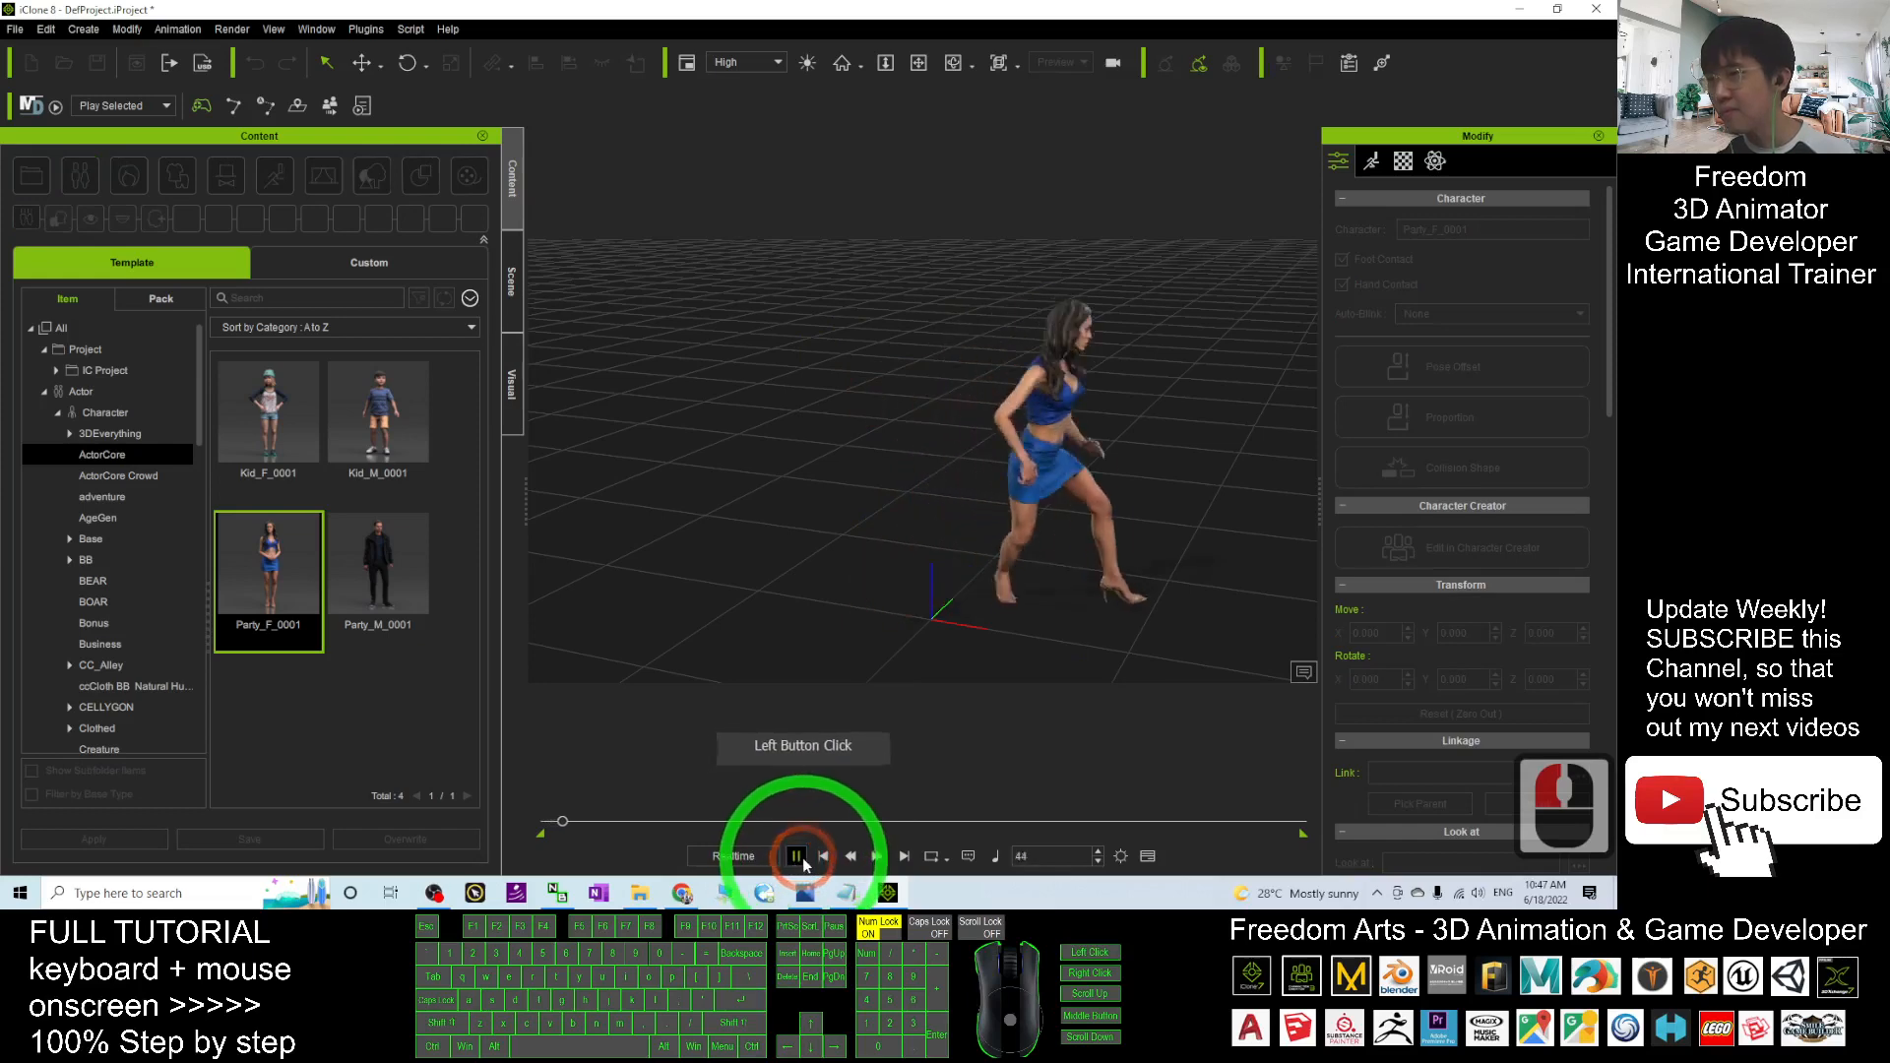
pyautogui.click(797, 856)
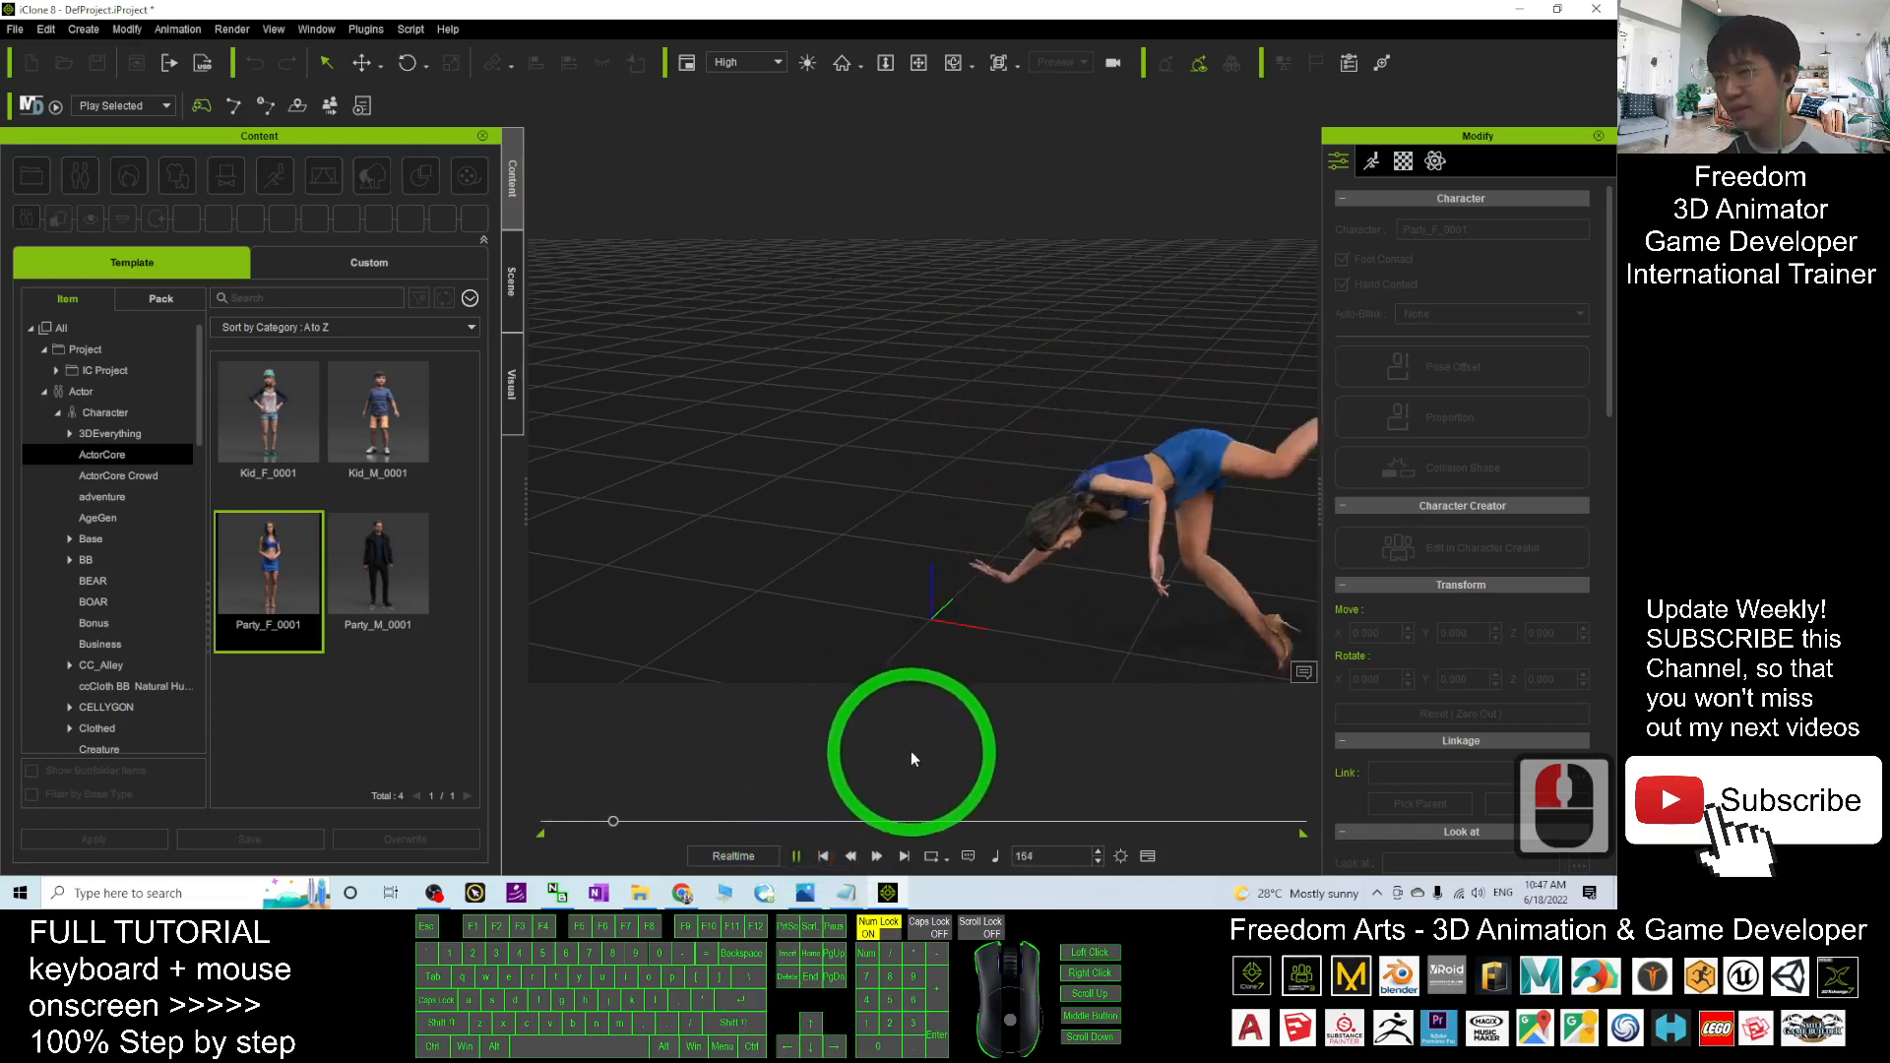
pyautogui.click(796, 855)
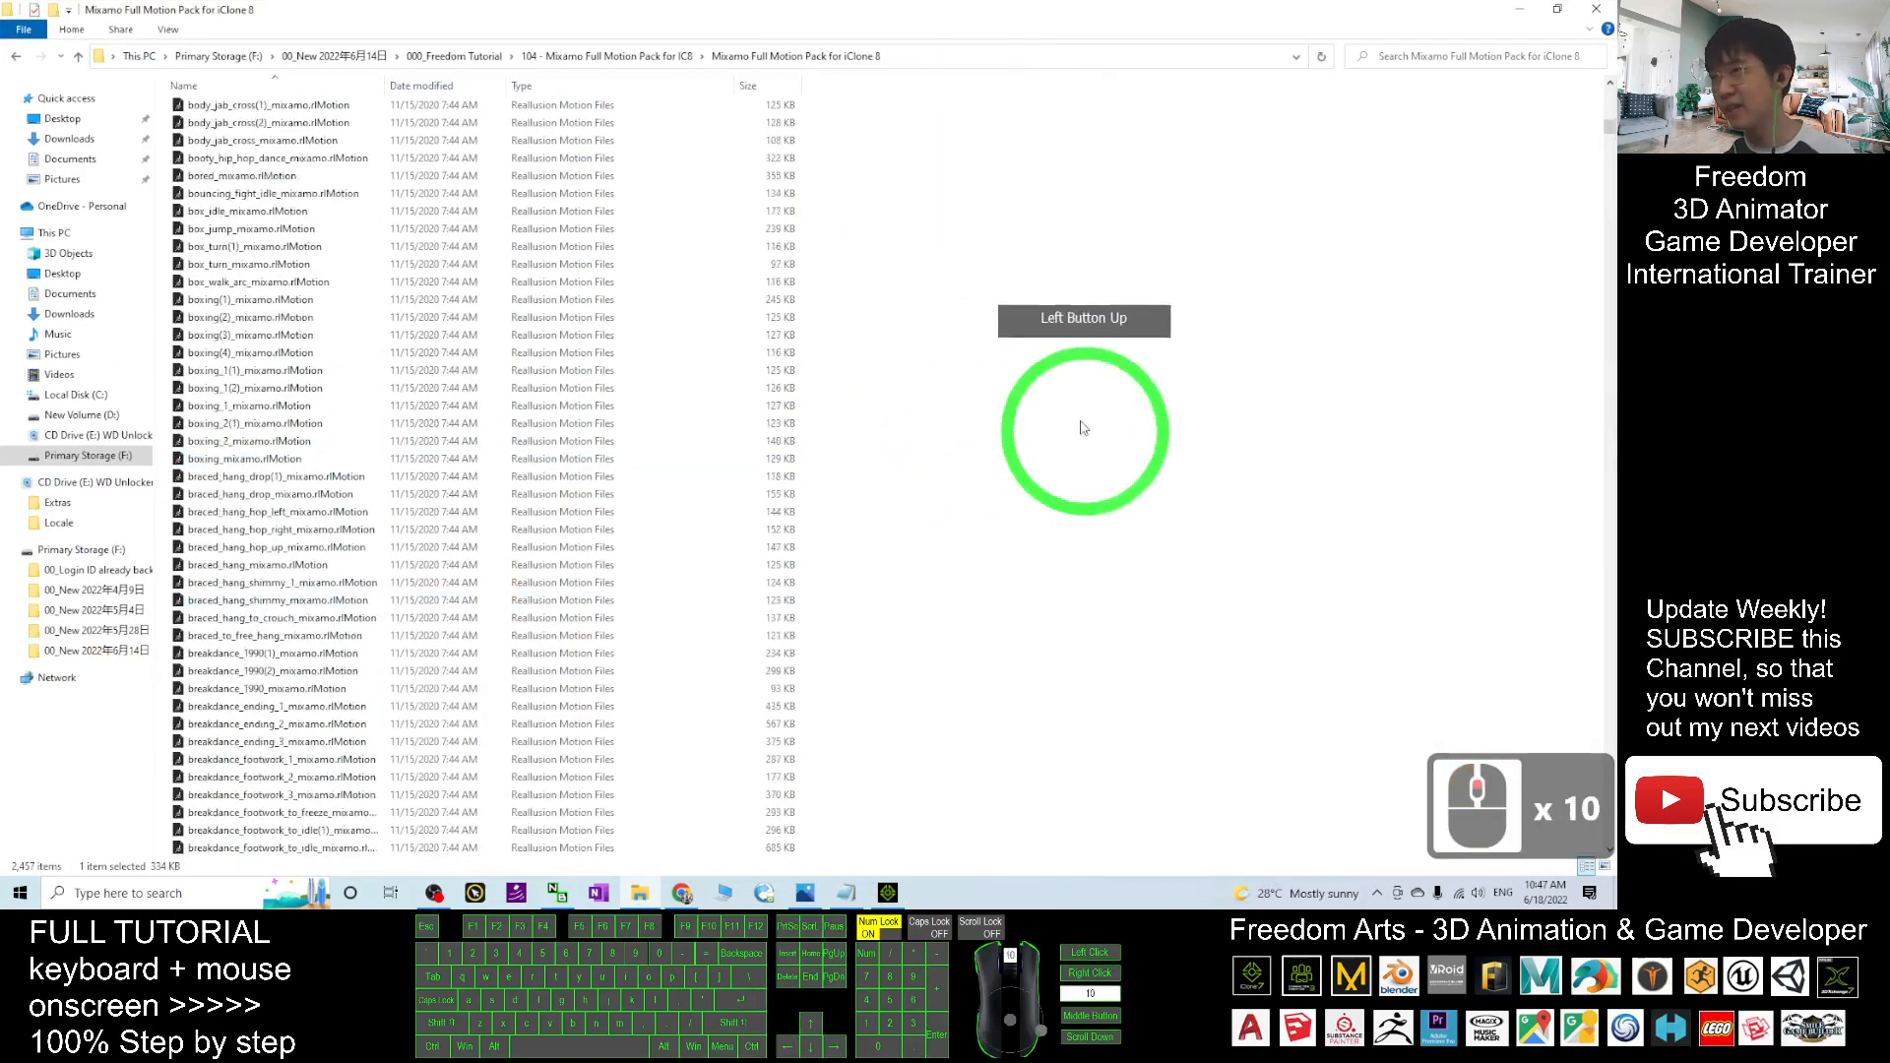
# Scroll the 2,457-file motion pack to the top and highlight the download link in notes.txt
pyautogui.scroll(3)
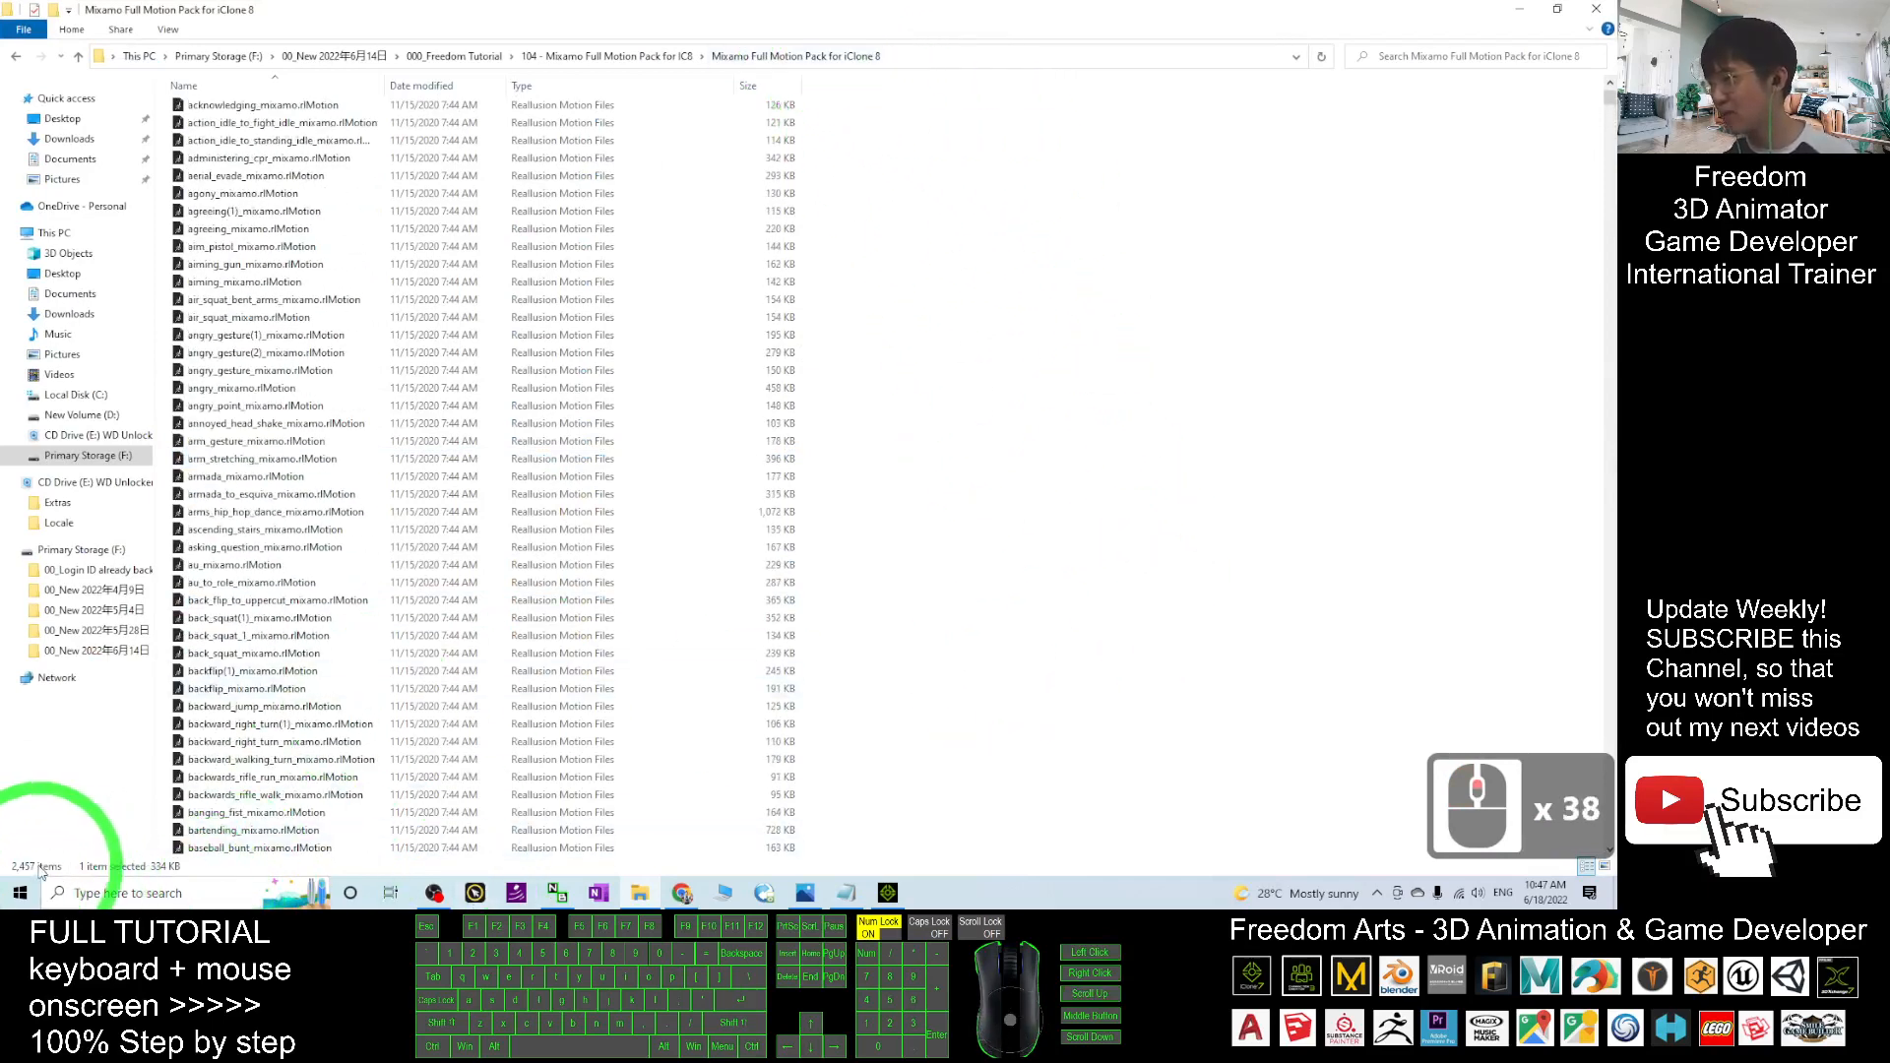
pyautogui.scroll(3)
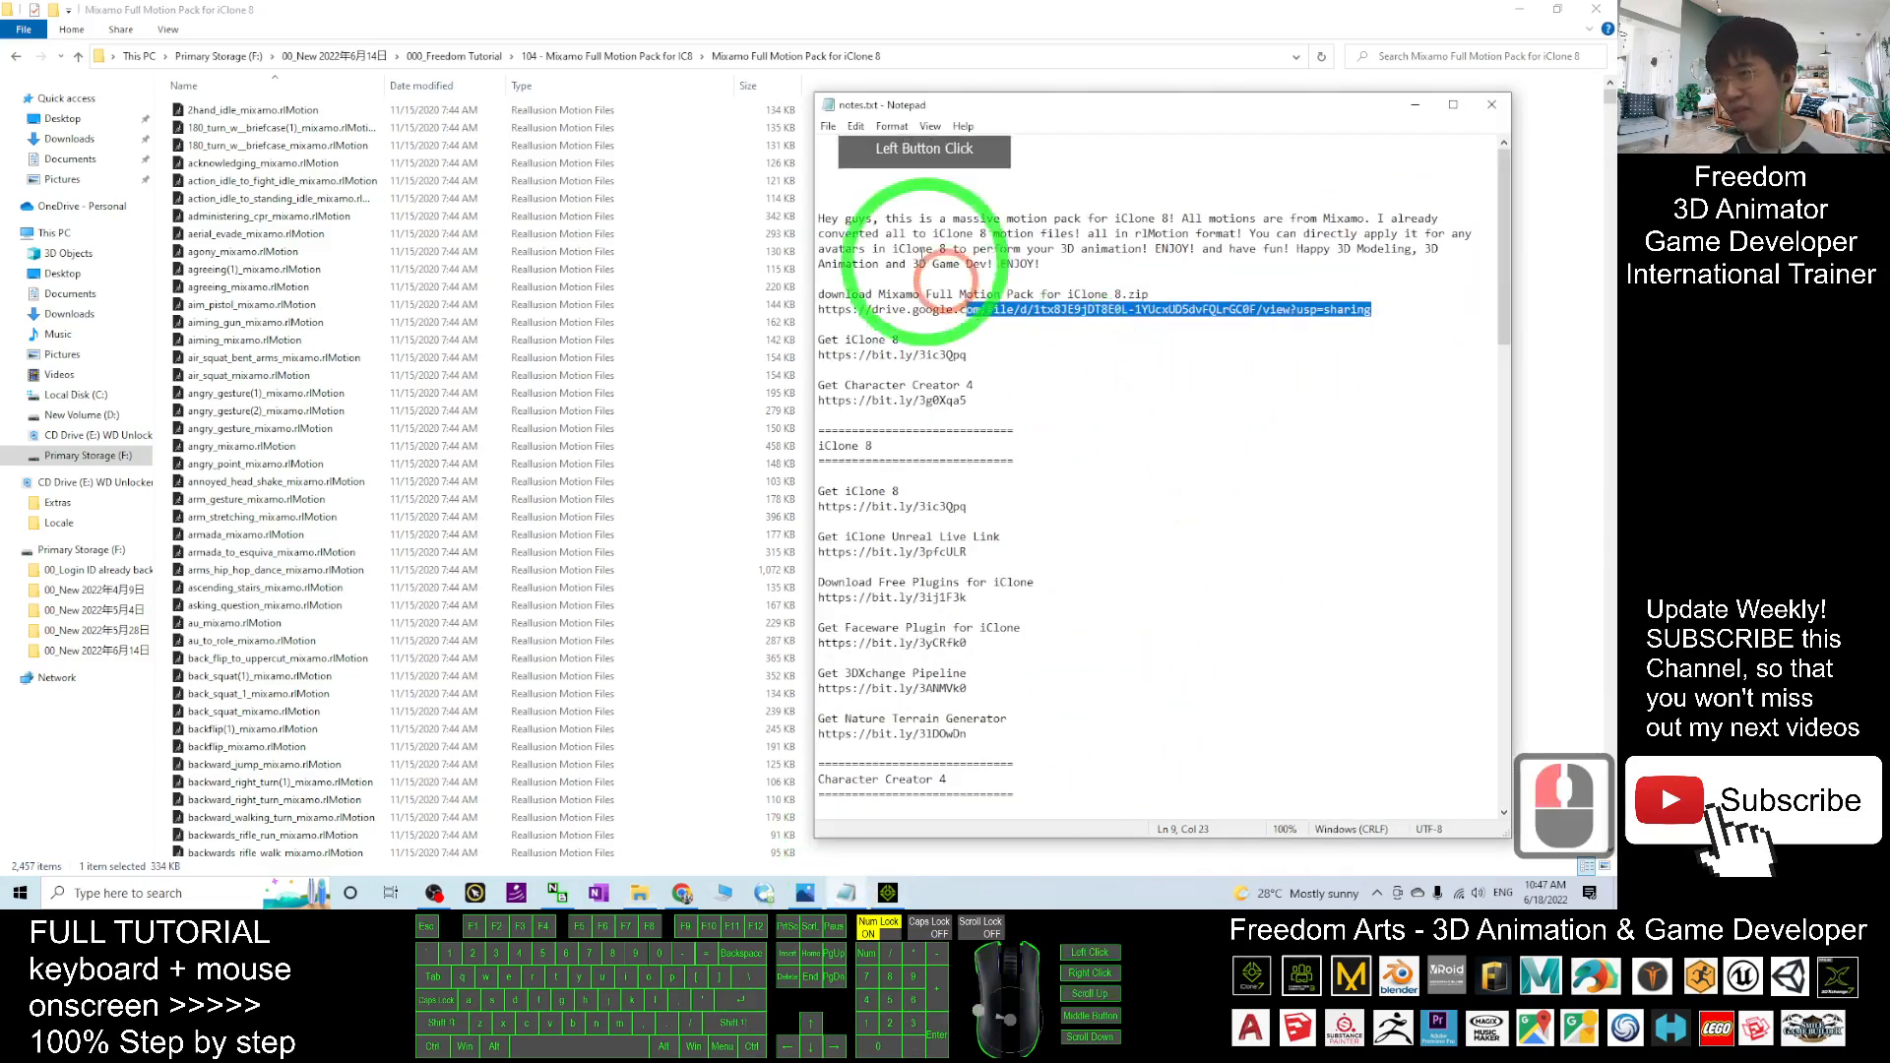
pyautogui.click(1085, 278)
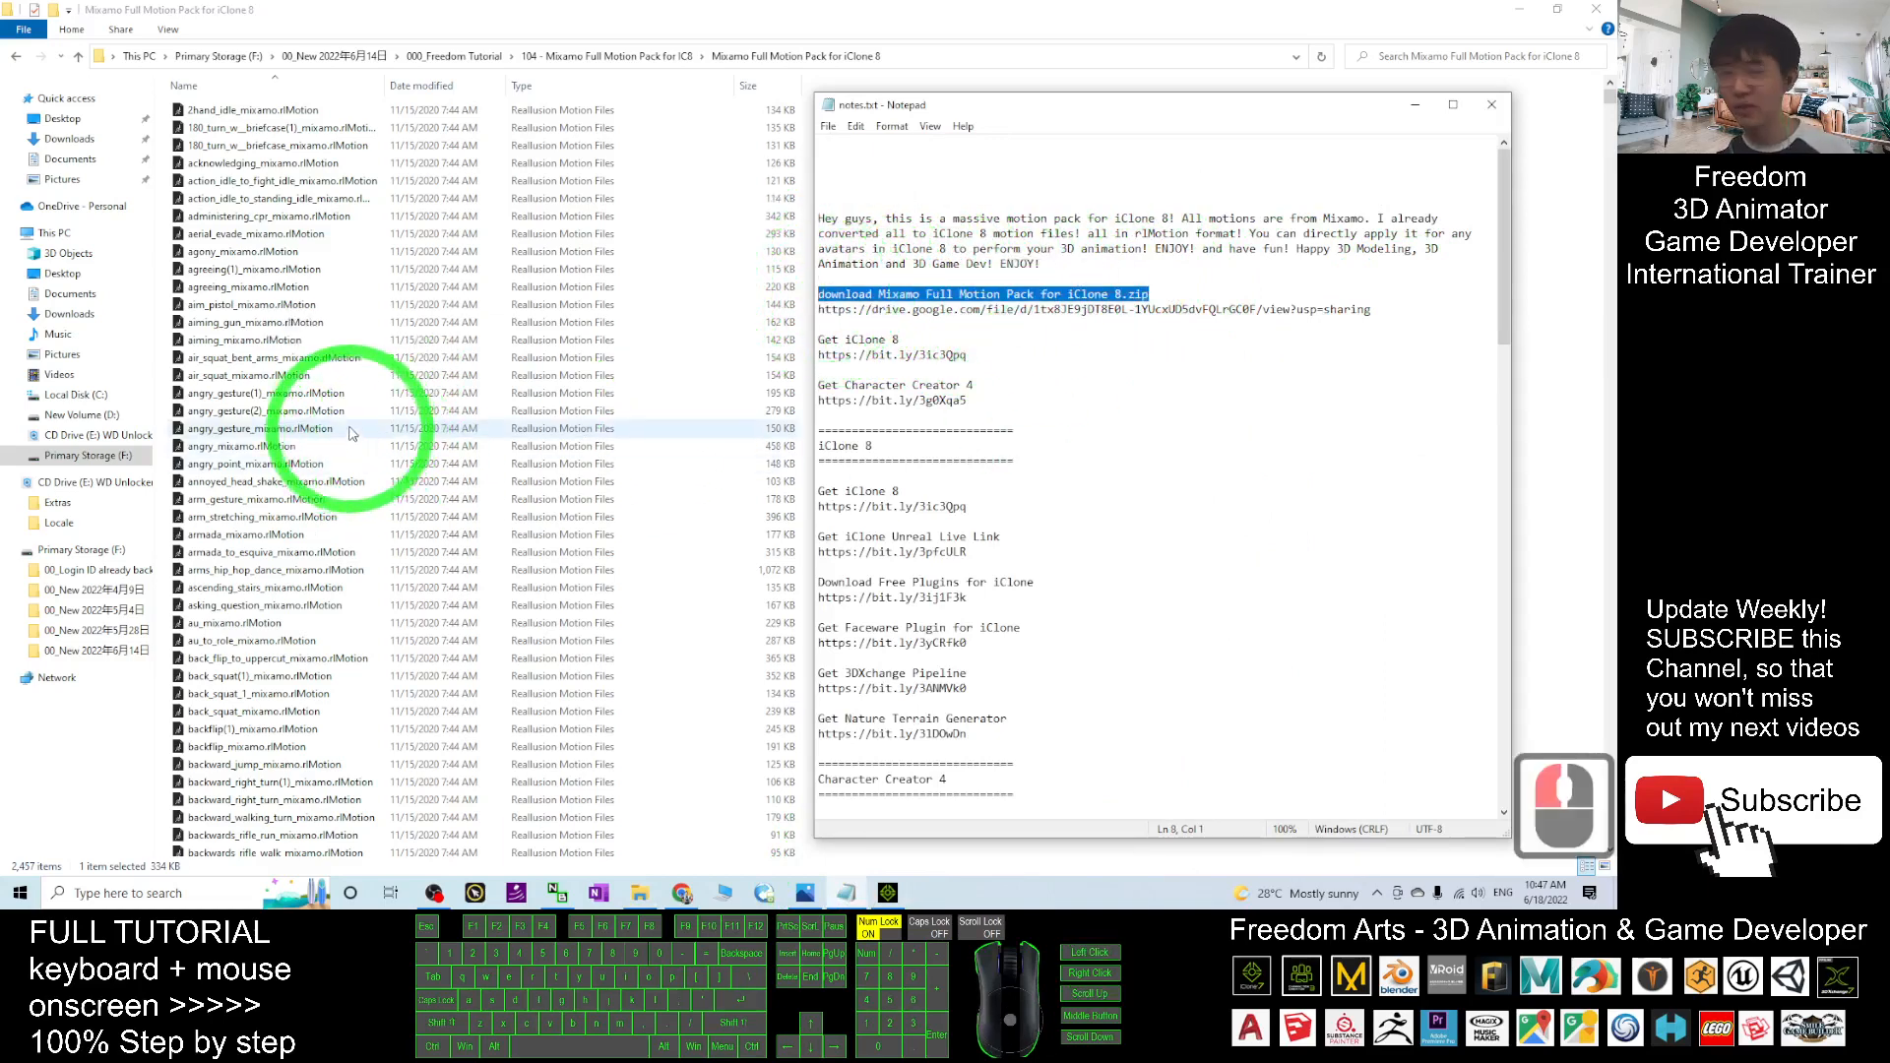
pyautogui.click(805, 892)
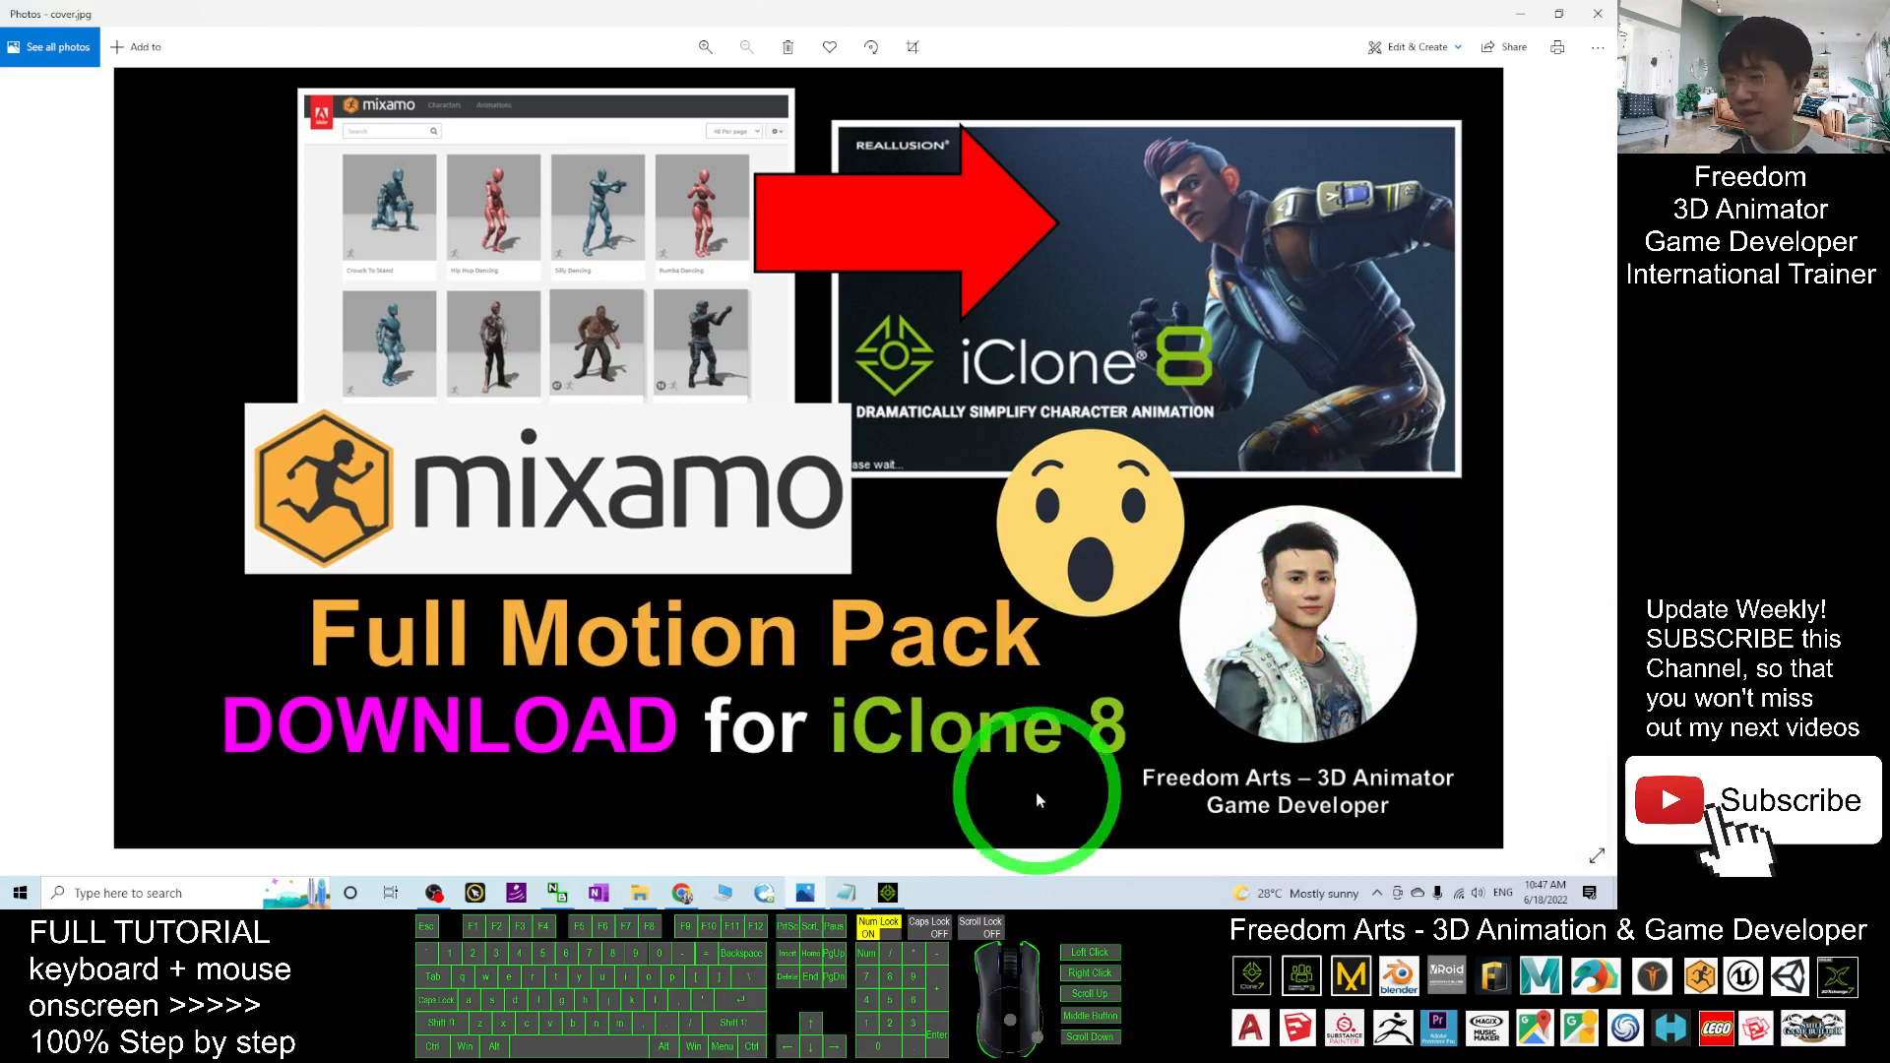
pyautogui.moveTo(1459, 697)
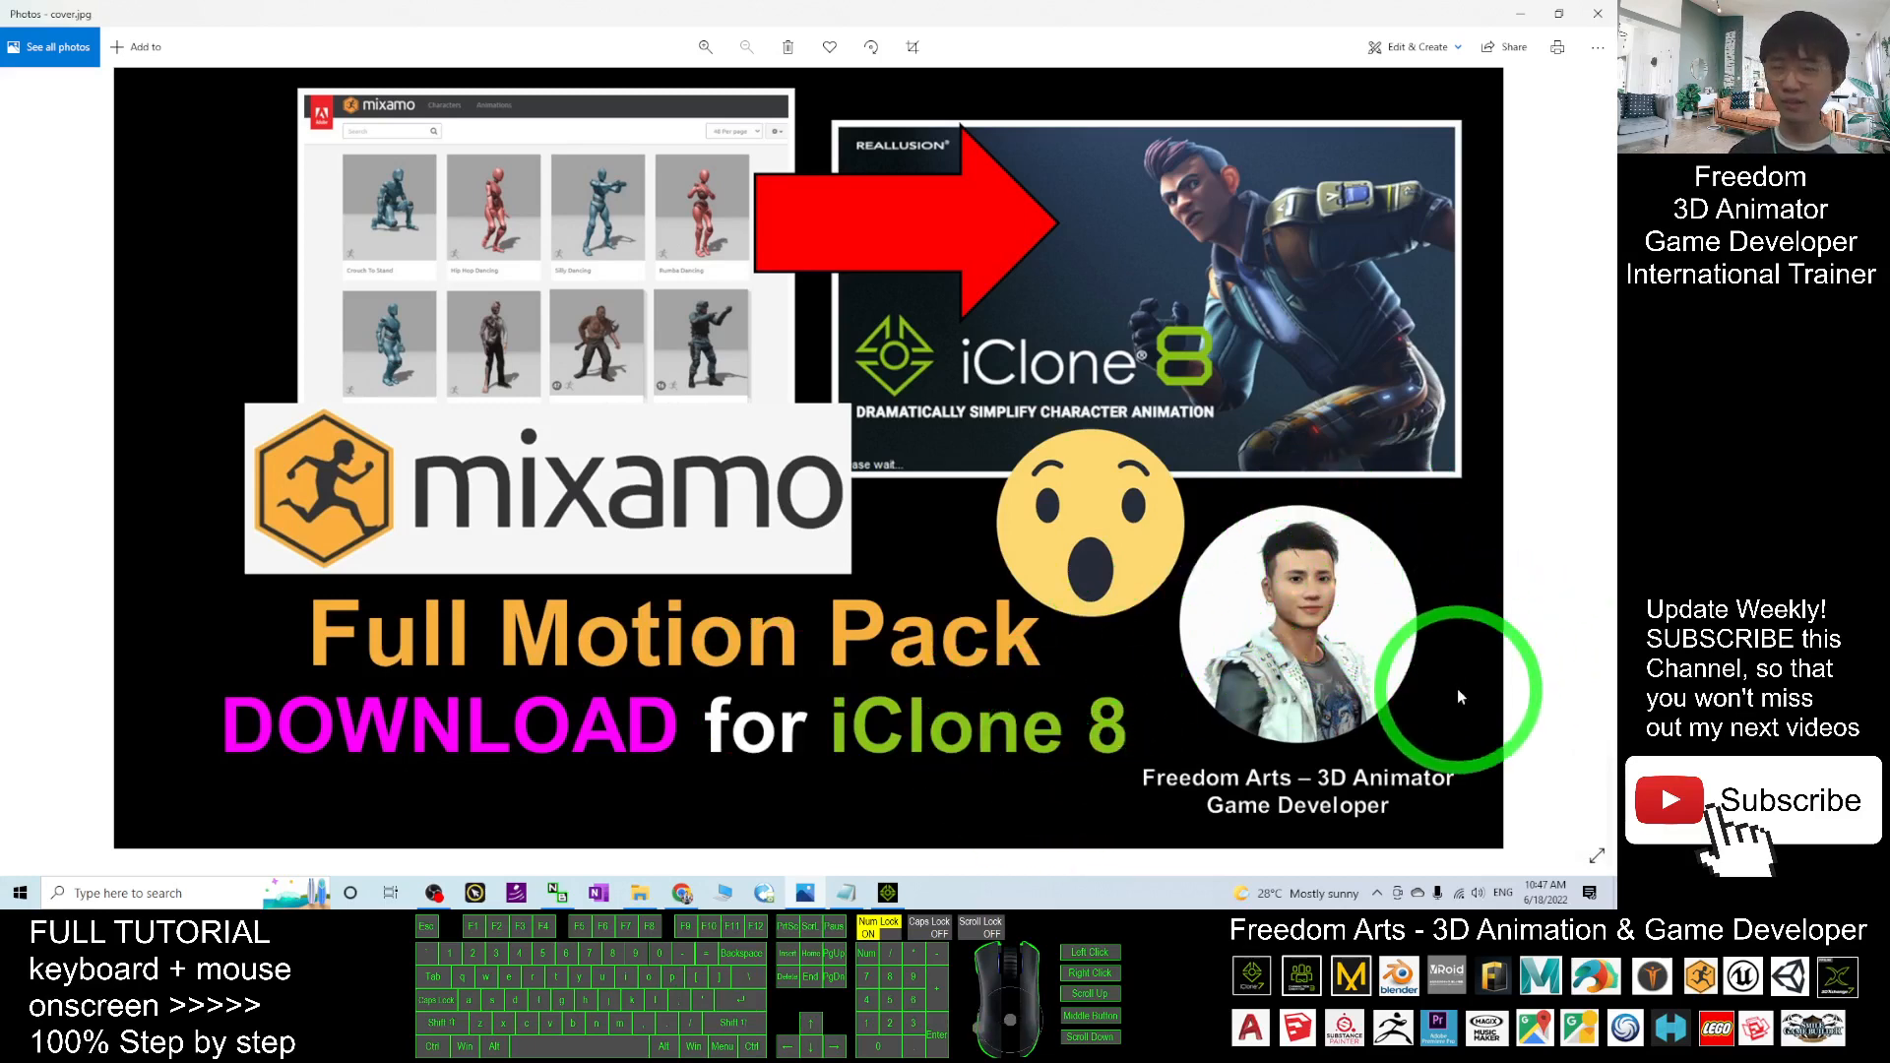
pyautogui.moveTo(1203, 638)
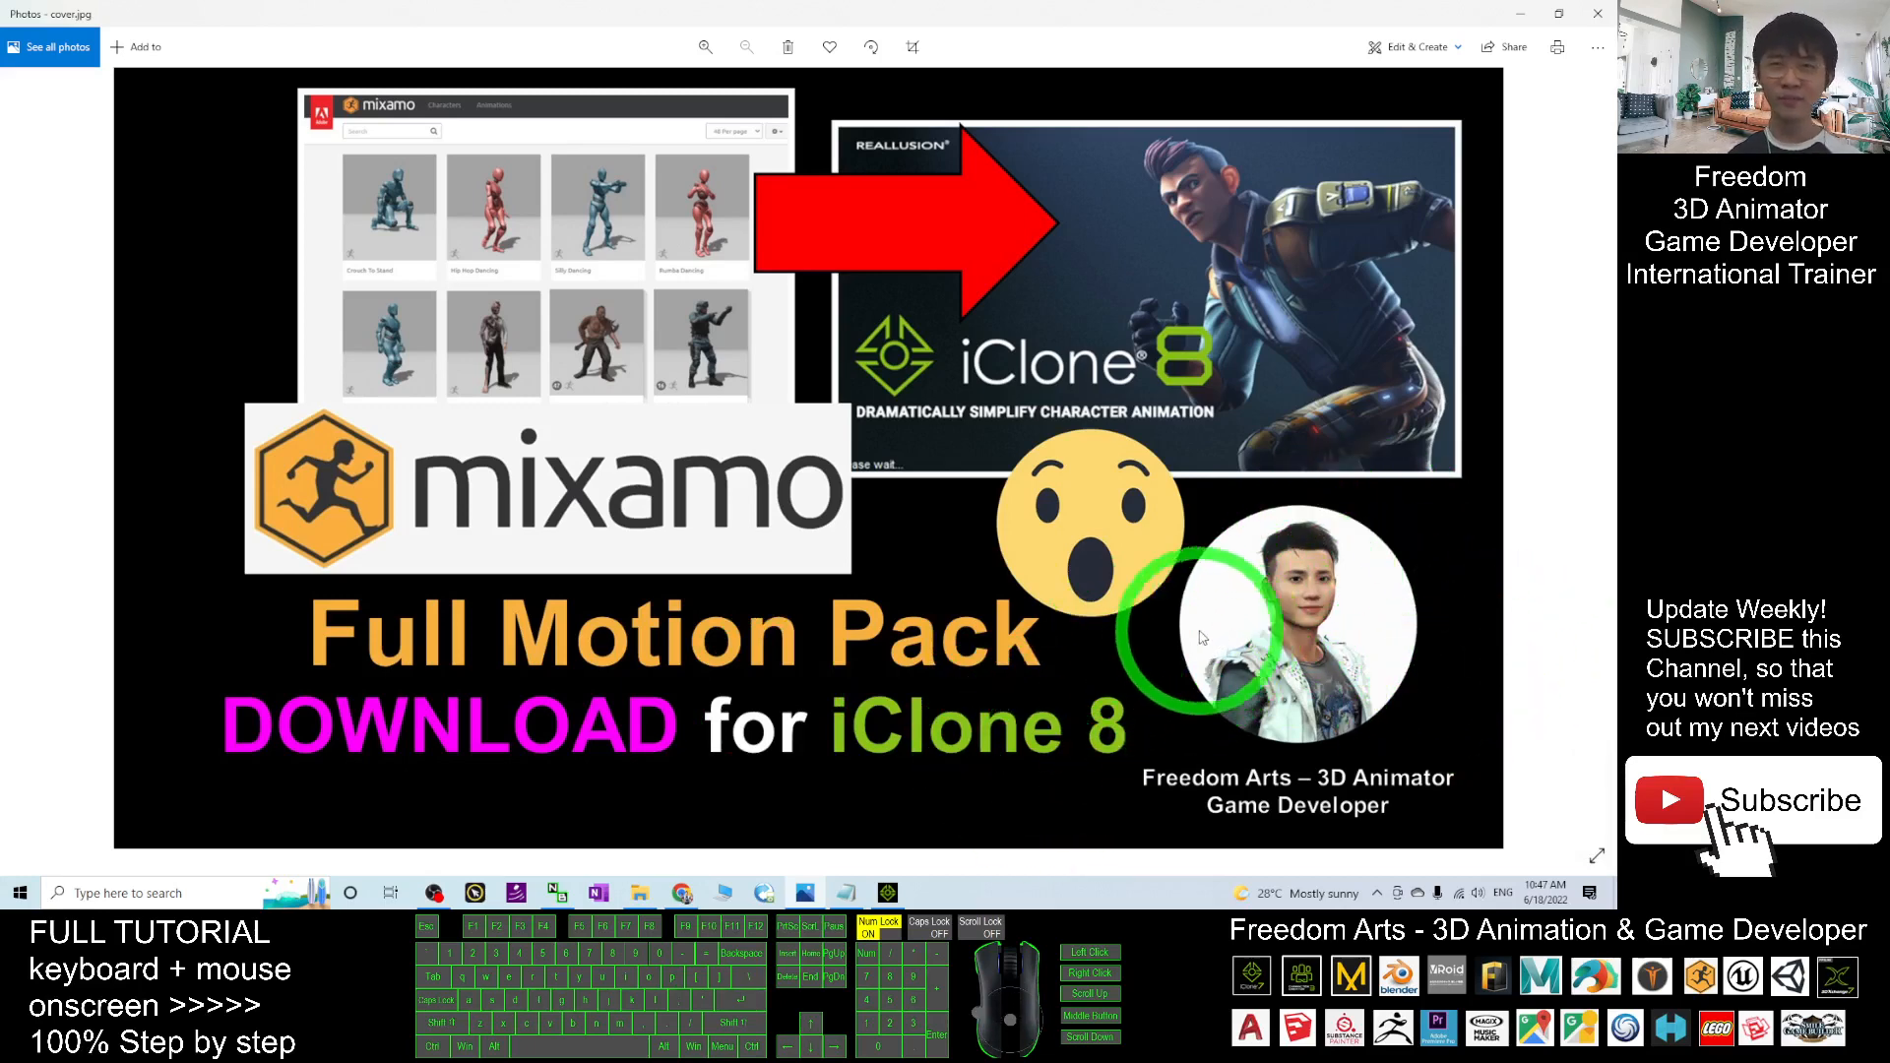
pyautogui.moveTo(1057, 603)
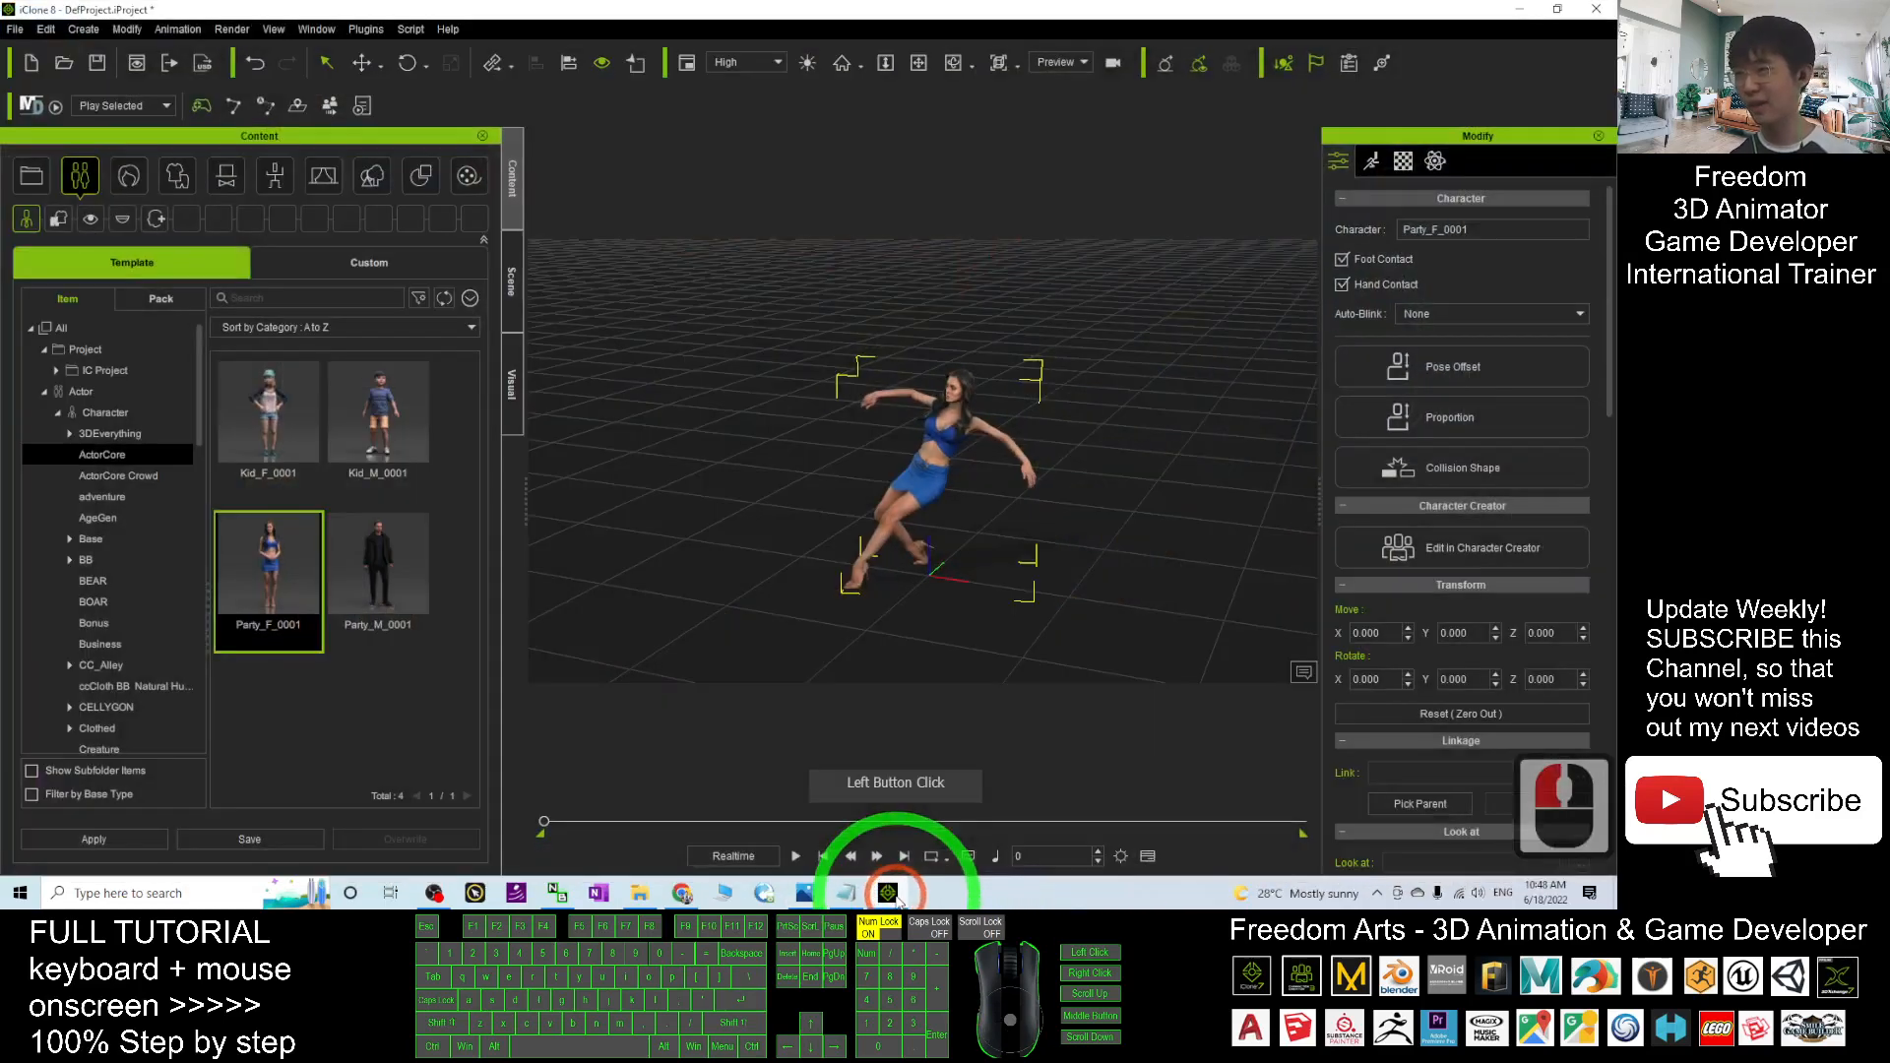
pyautogui.click(825, 856)
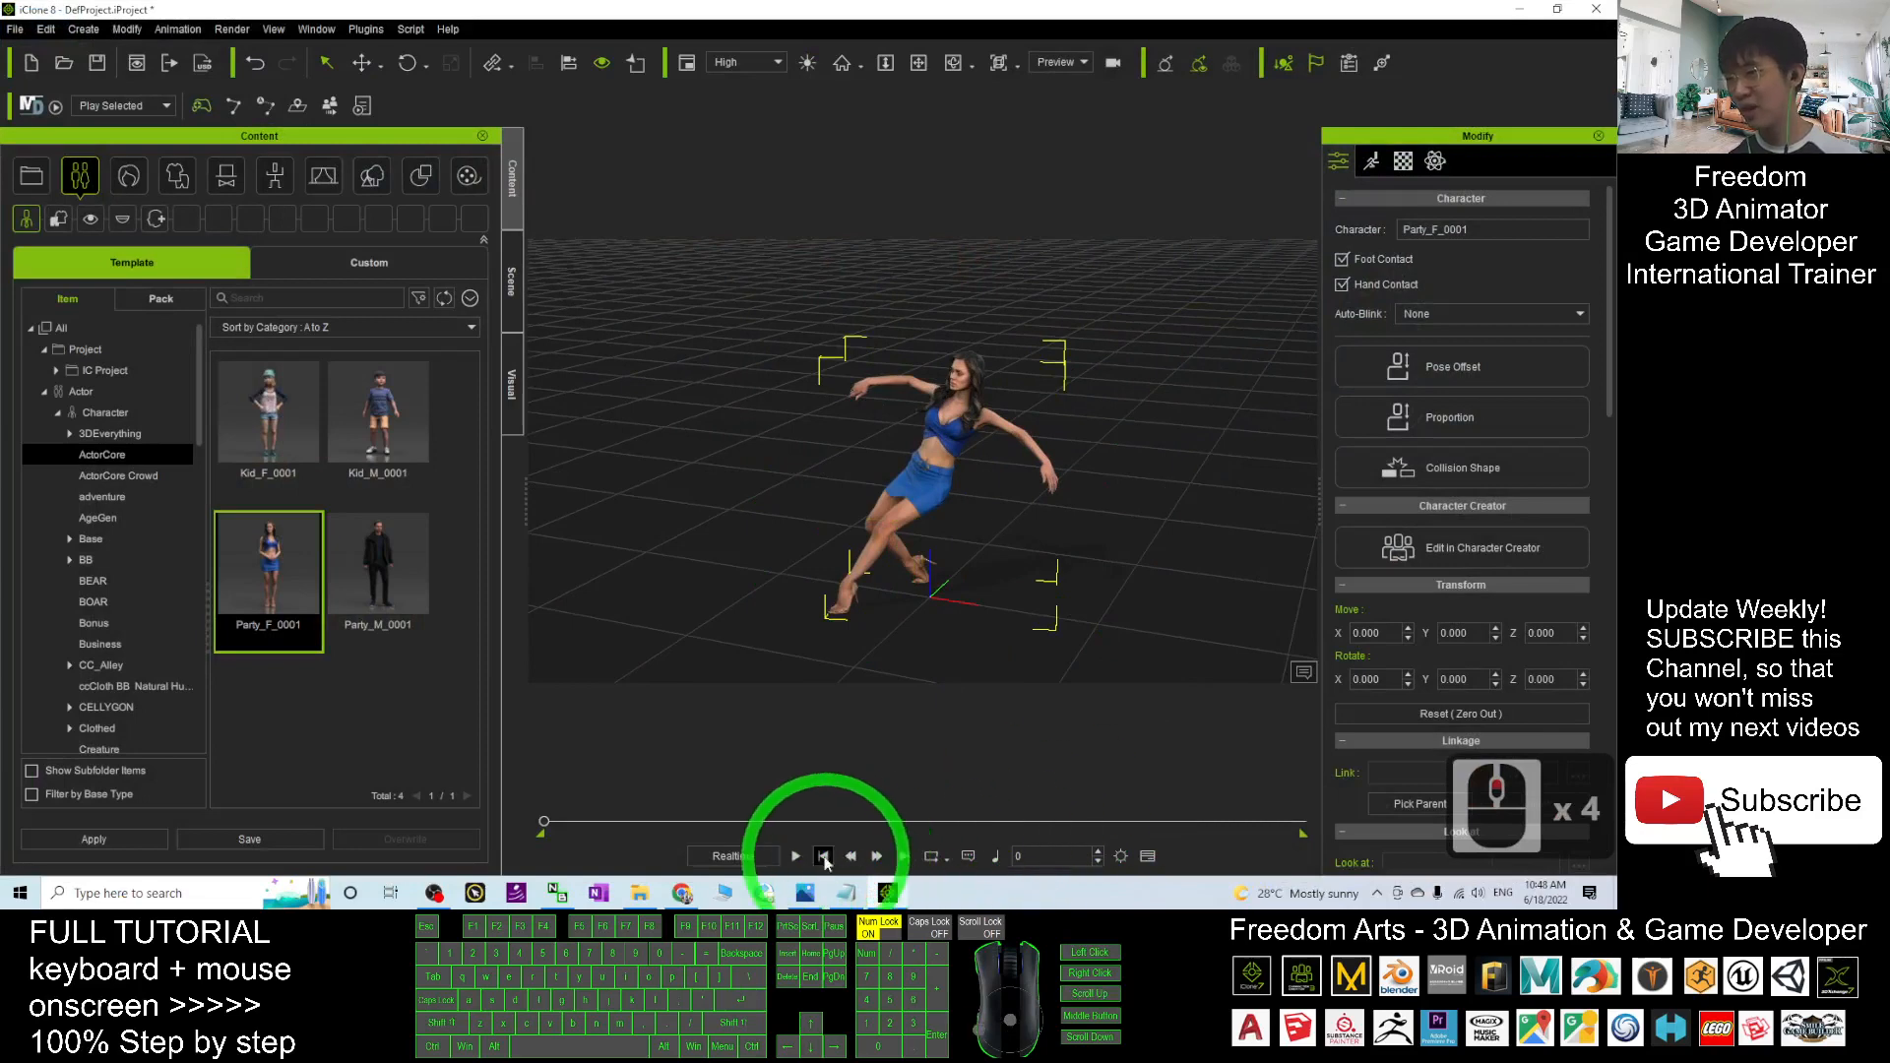
pyautogui.click(794, 856)
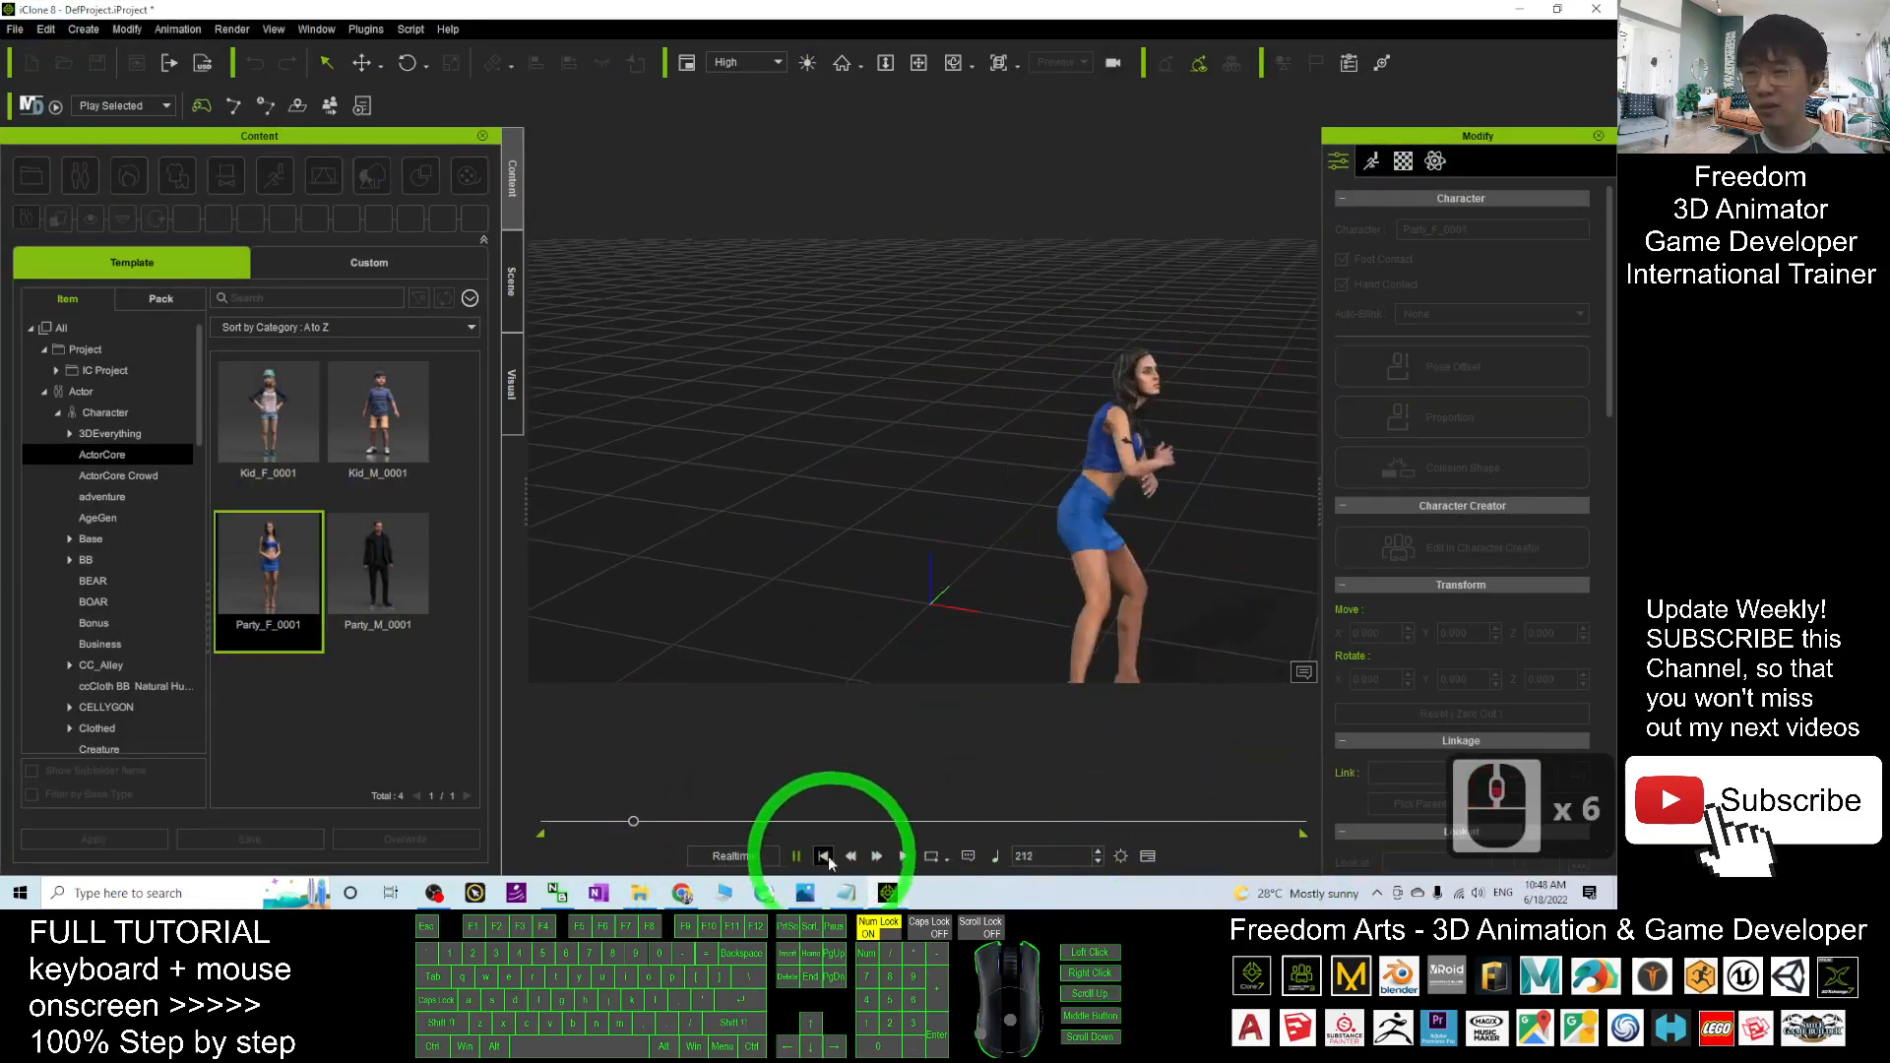
pyautogui.click(826, 856)
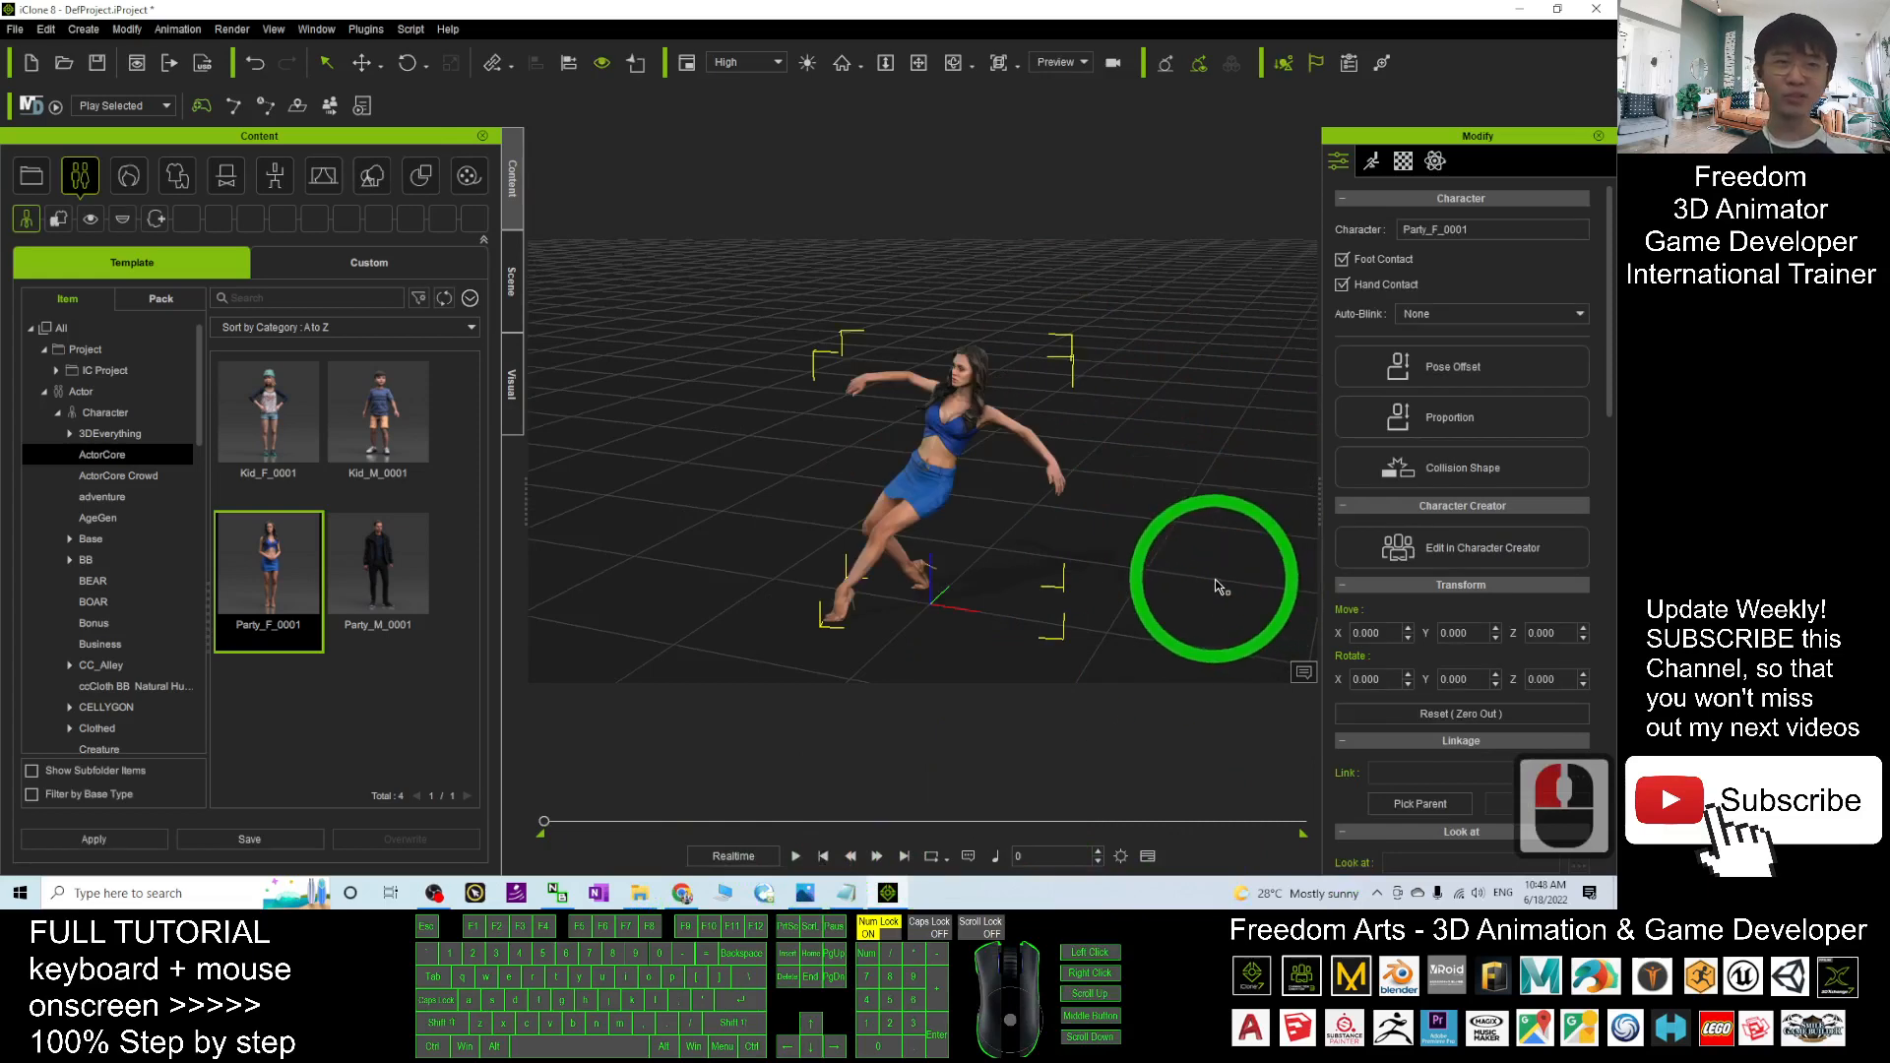
pyautogui.moveTo(1160, 589)
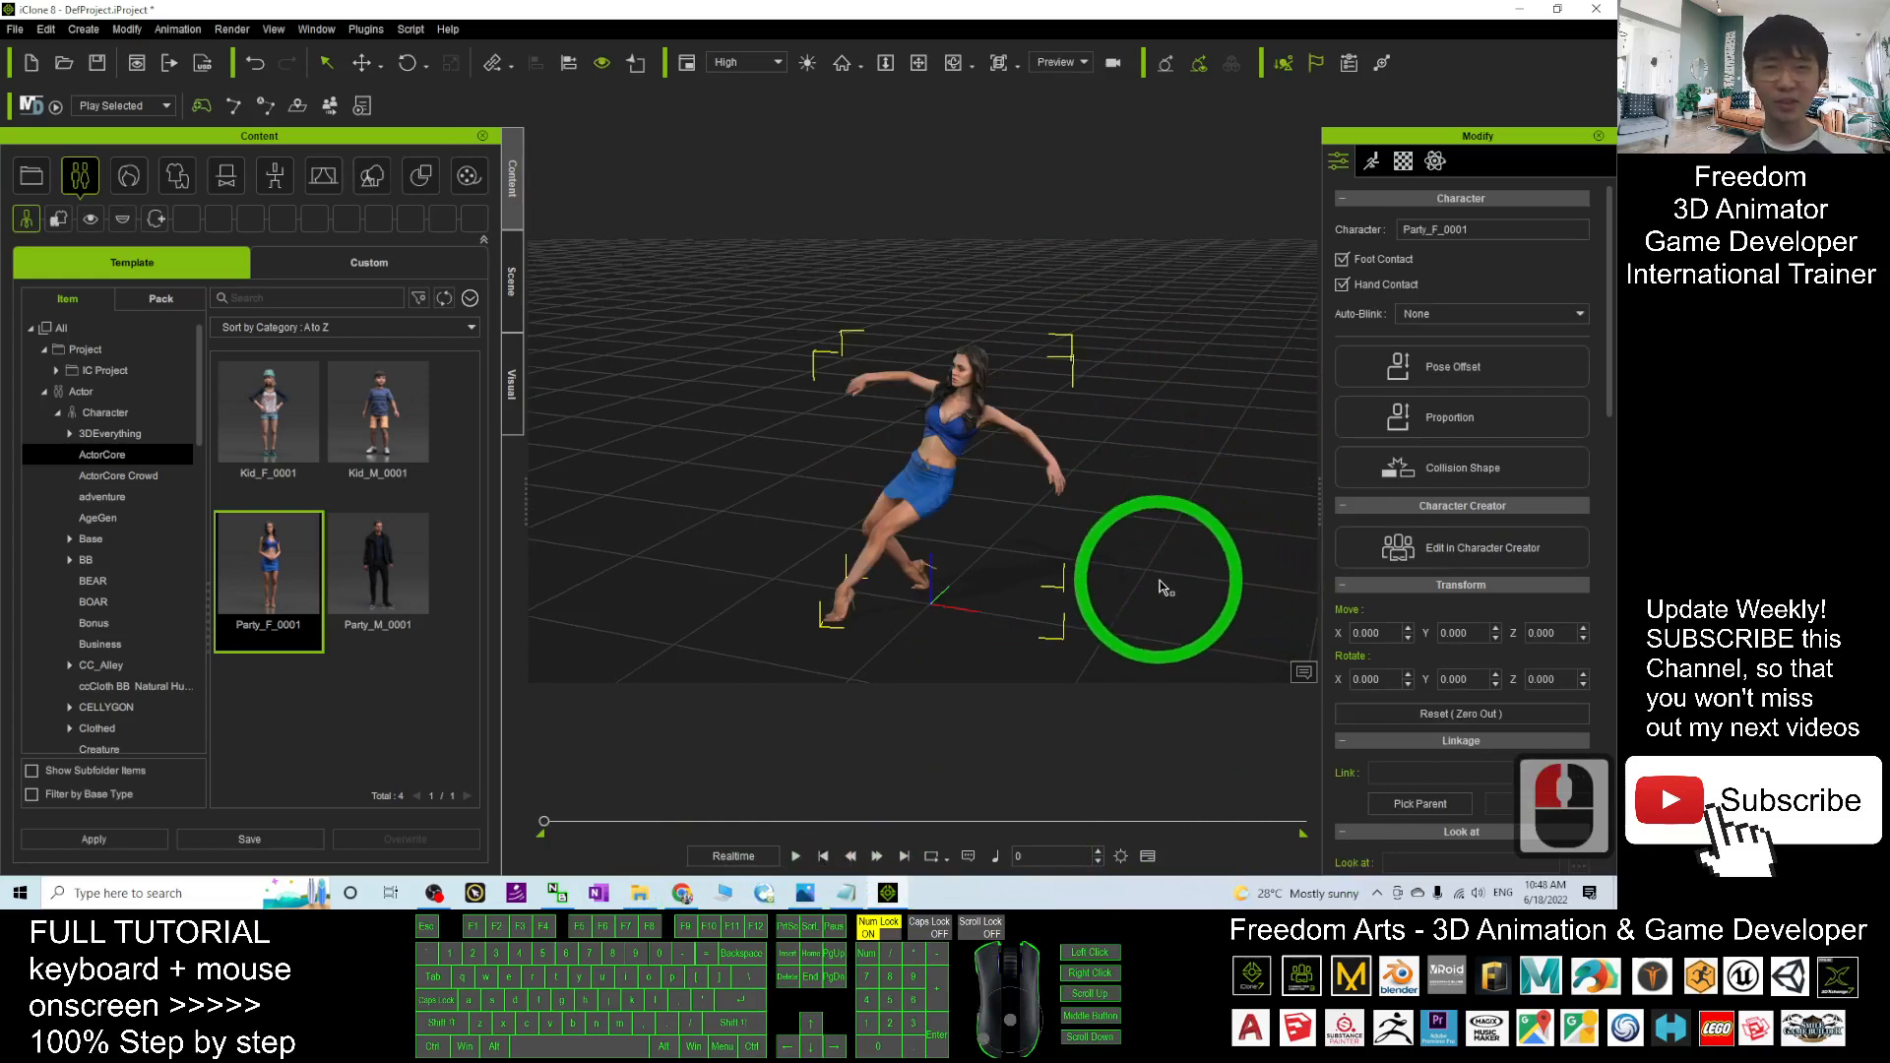